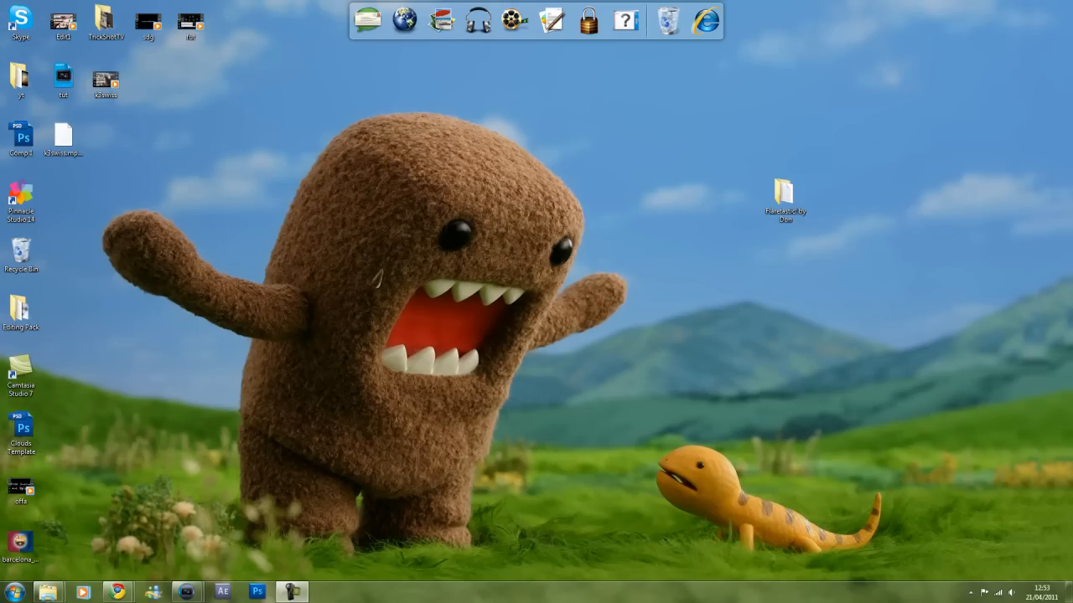
Play the finished sniper clip in Windows Media Player and scrub back to an earlier moment
left_click(63, 77)
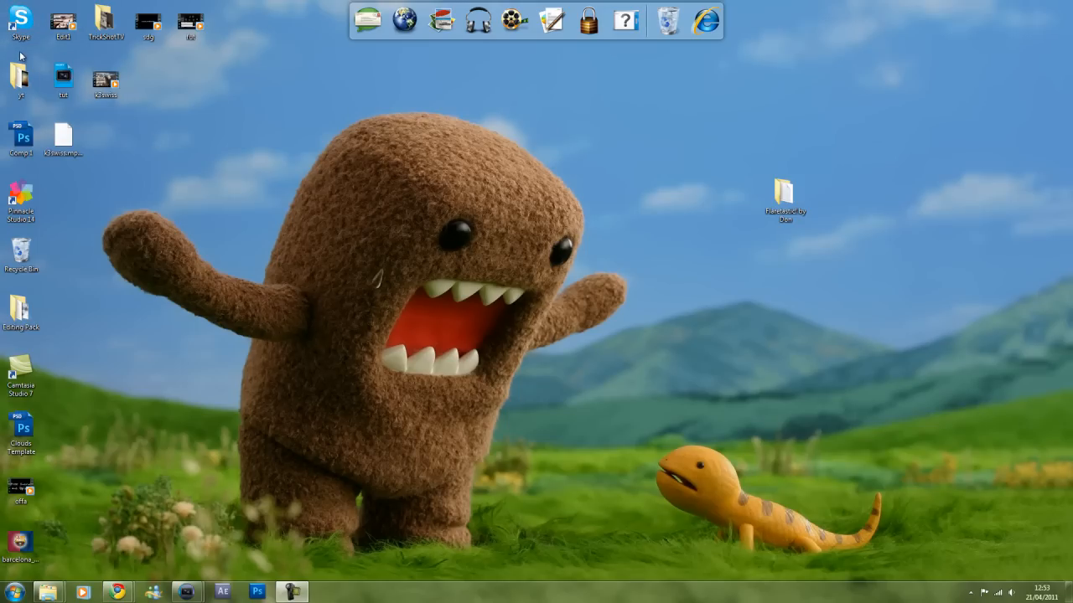
left_click(64, 20)
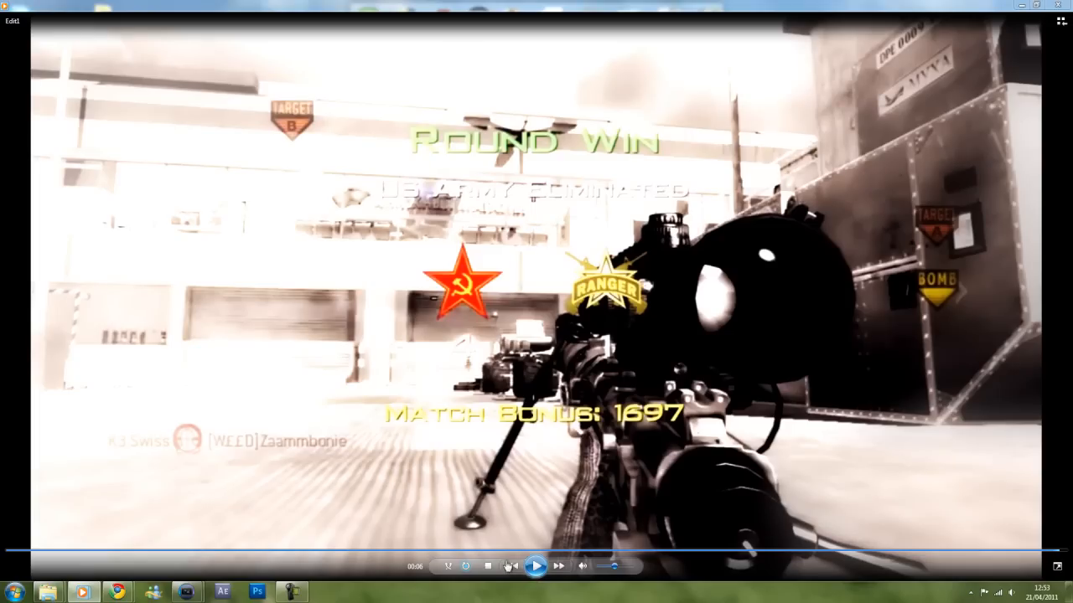
left_click(476, 553)
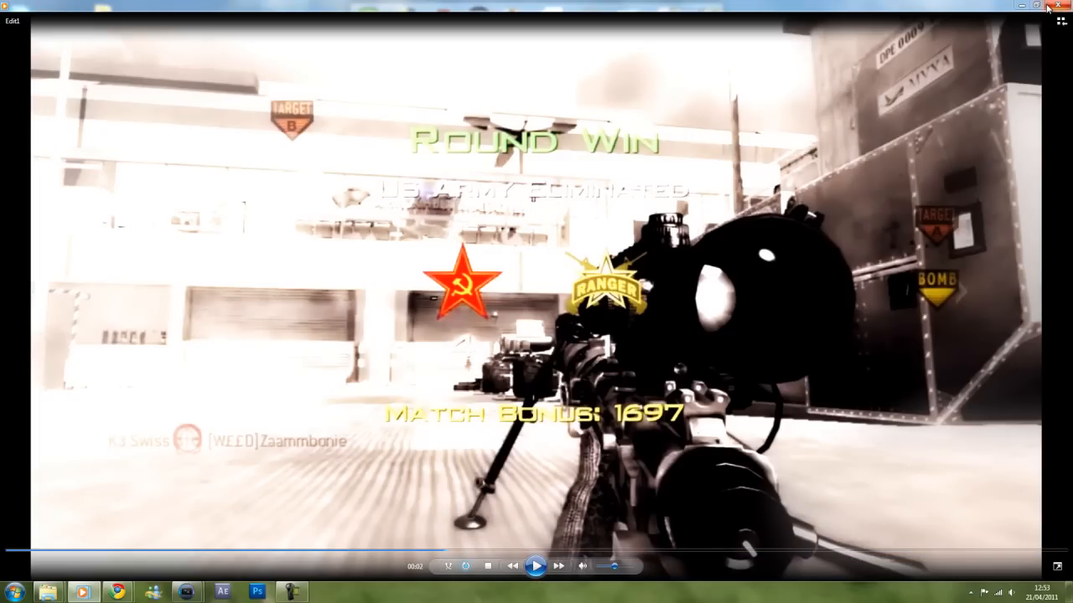
left_click(1056, 4)
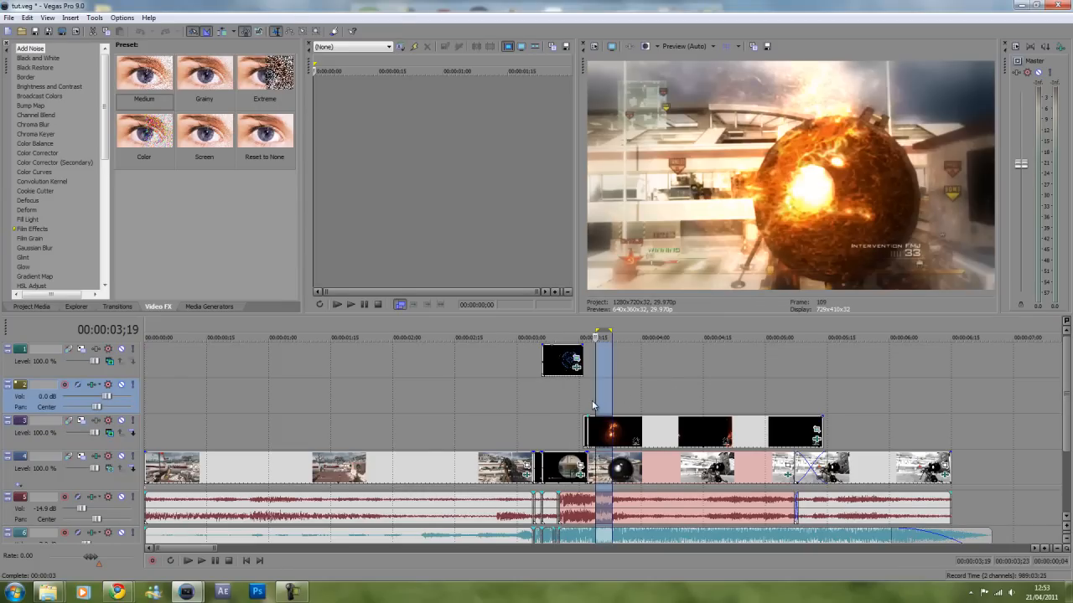
Move the playhead to about 00:00:01;15 on the early rooftop shot before the scope-in
left_click(329, 338)
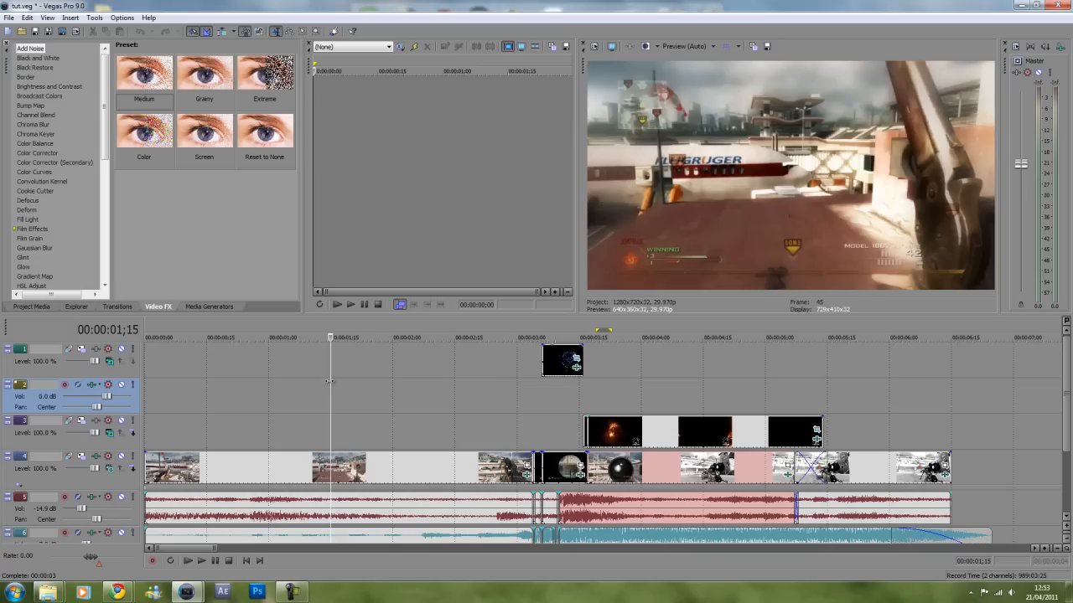
mouse_move(174, 128)
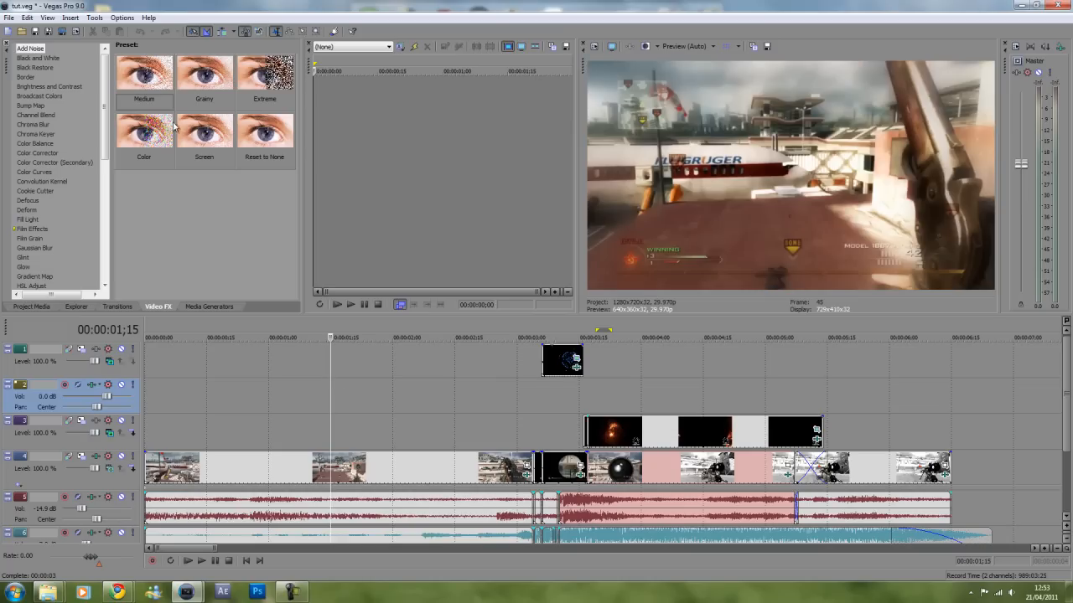
mouse_move(10, 131)
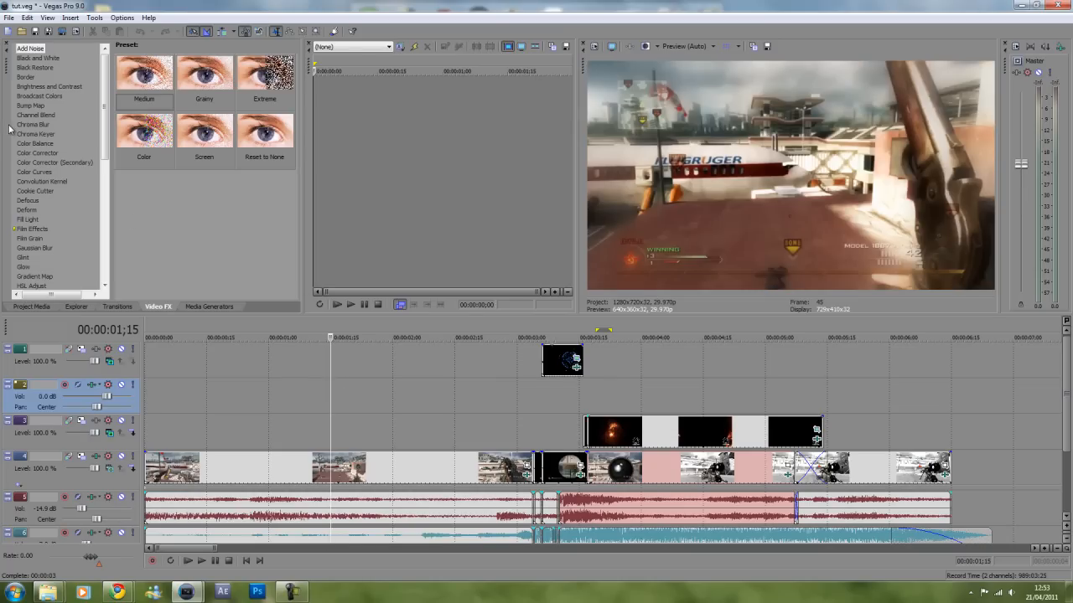
mouse_move(3, 238)
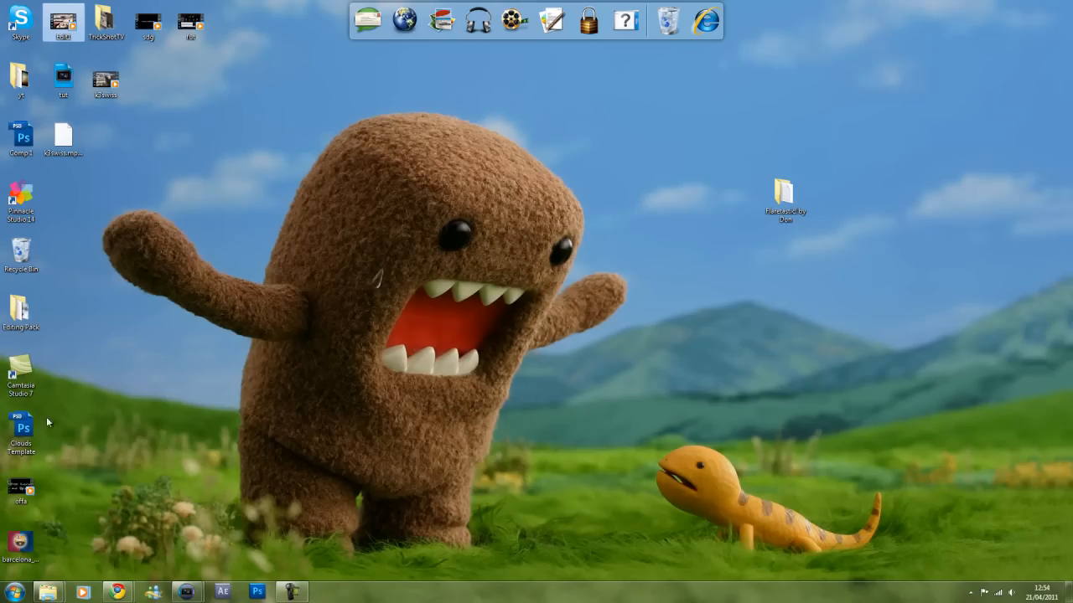
Browse into Editing Pack > Overlays, select the Gadget1 scope overlay clip, then return to Vegas
double_click(20, 310)
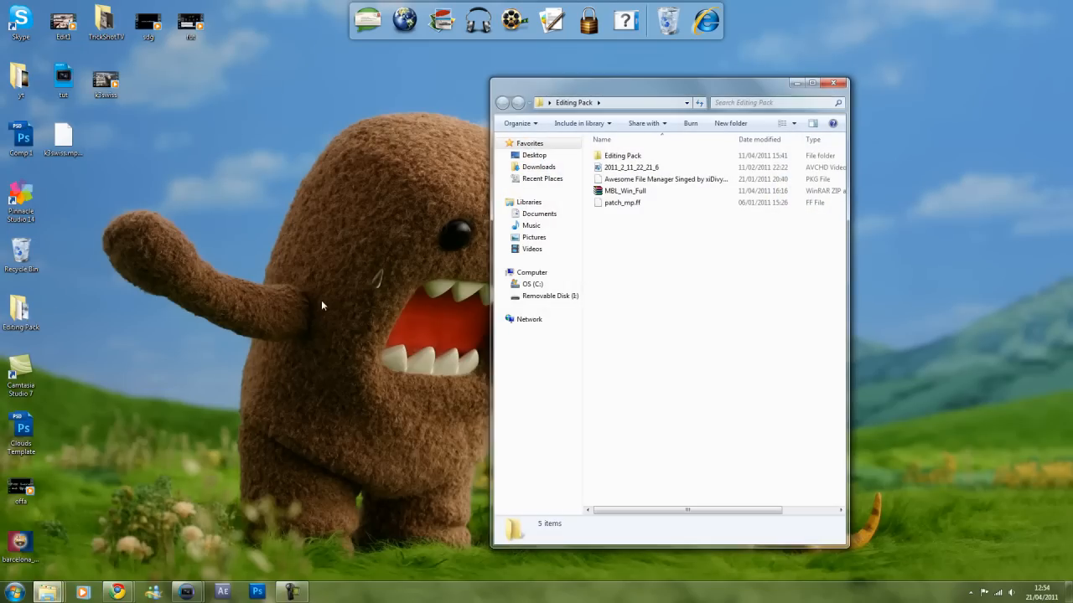
double_click(622, 155)
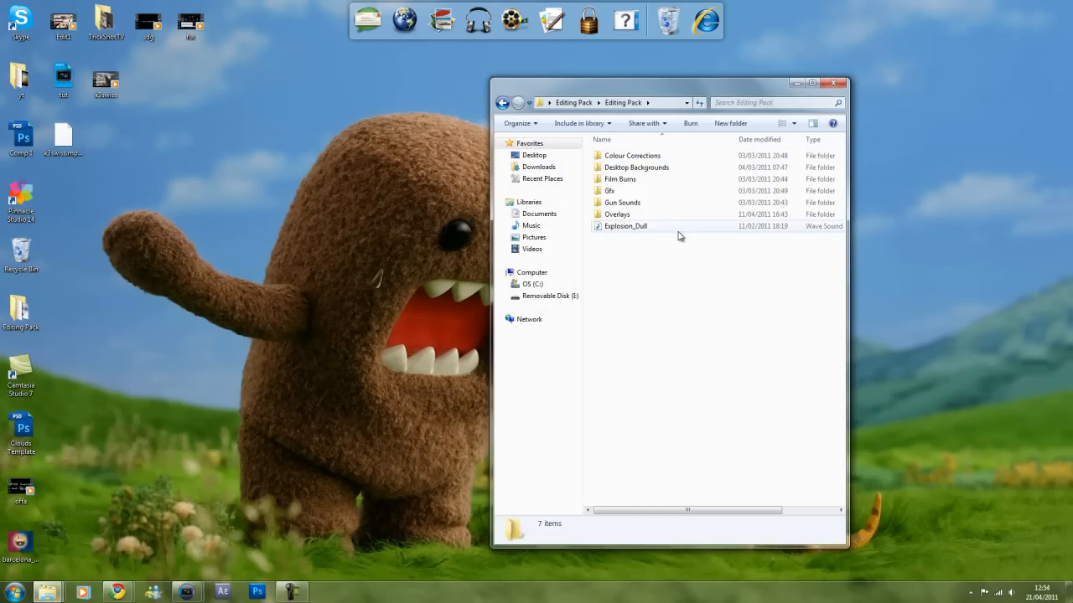
double_click(616, 215)
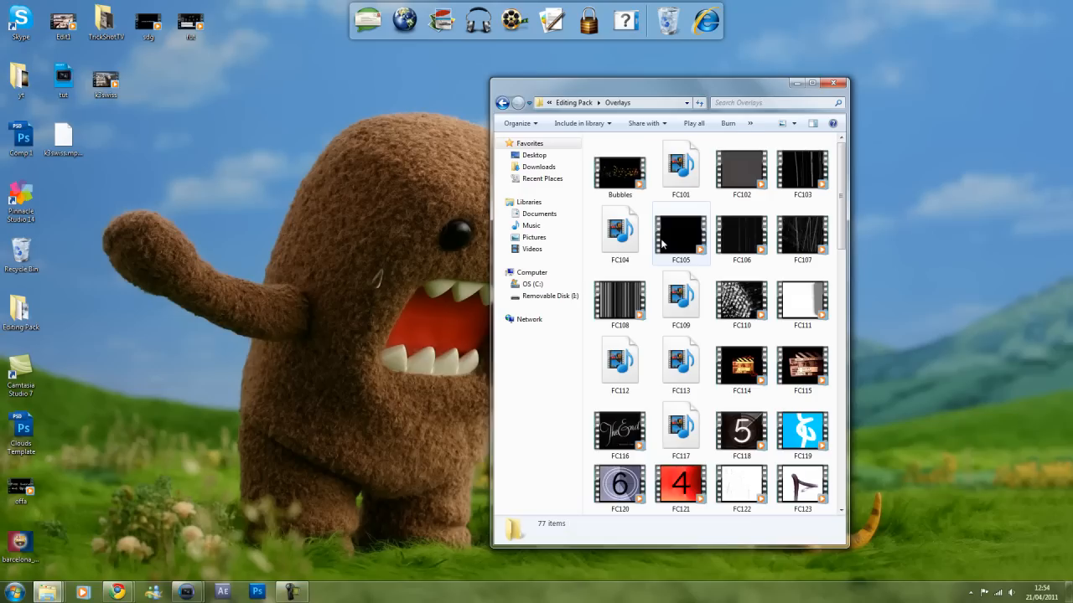
mouse_move(741, 429)
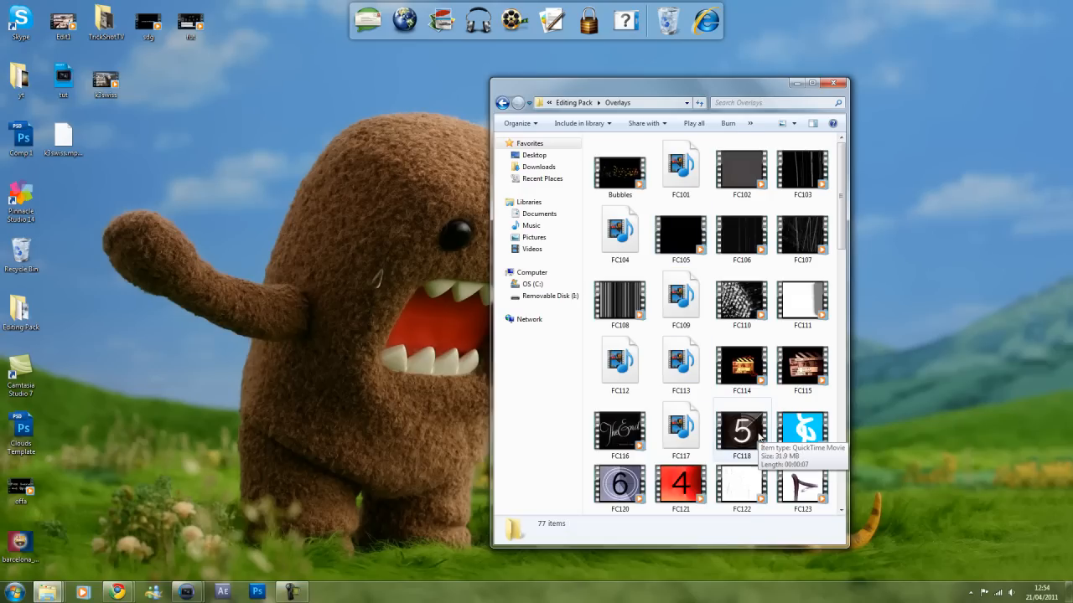
mouse_move(365, 257)
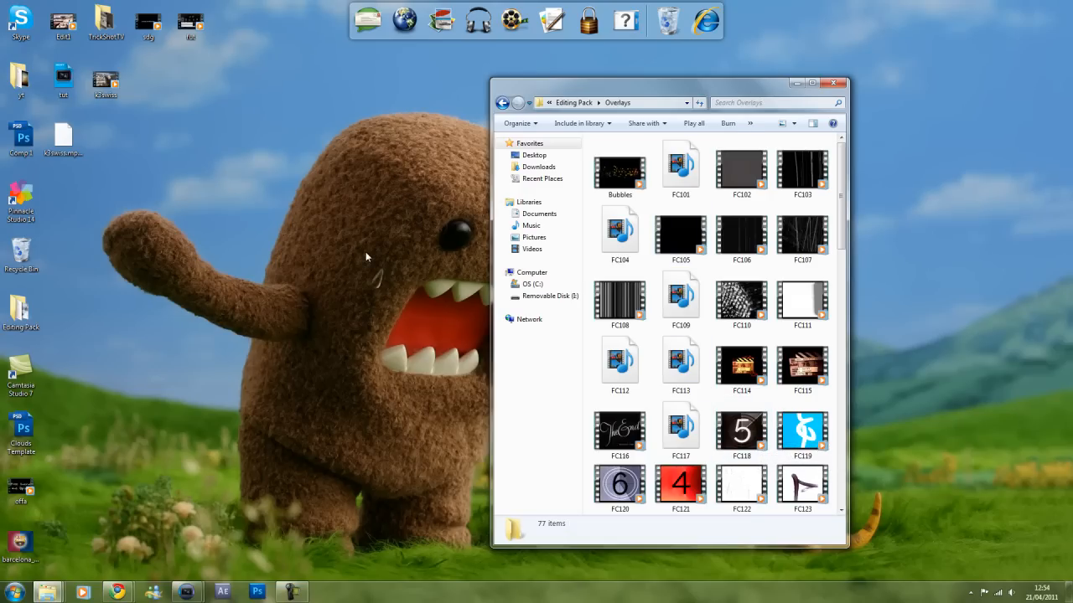
scroll("down", 3)
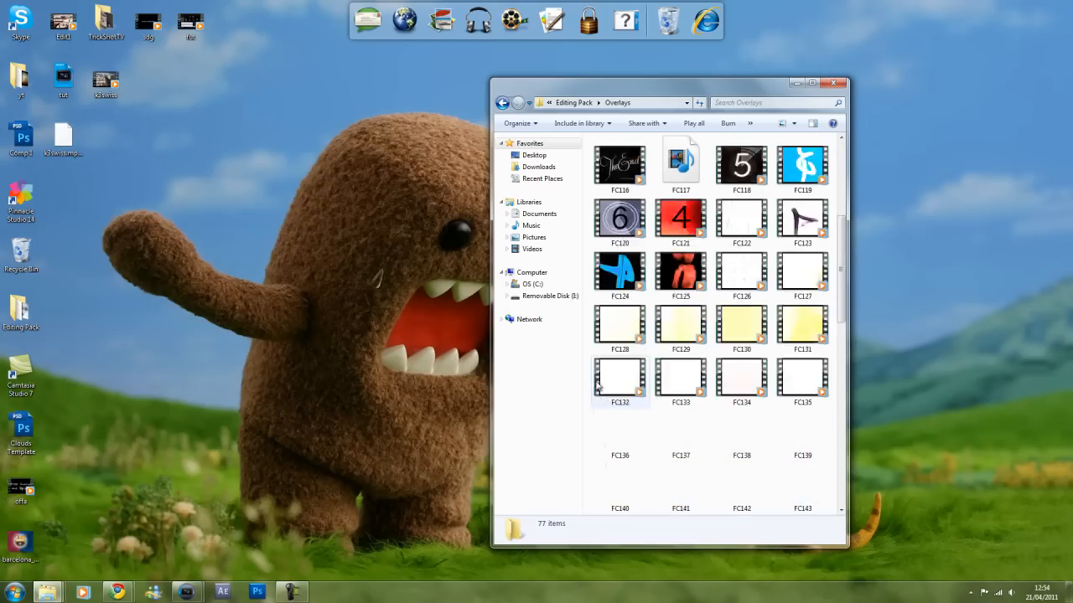
scroll("down", 3)
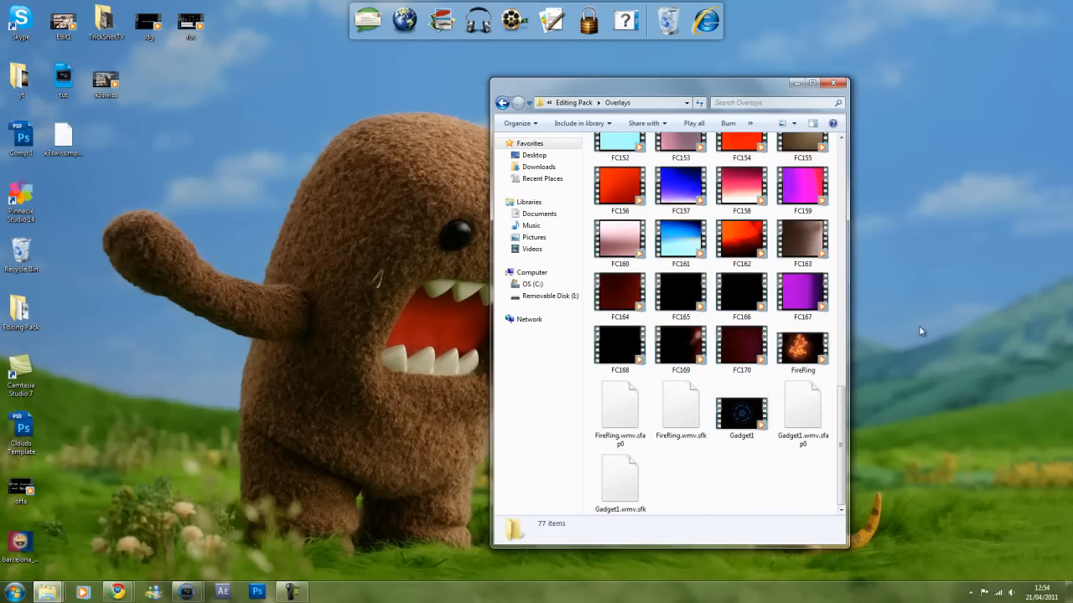
left_click(741, 411)
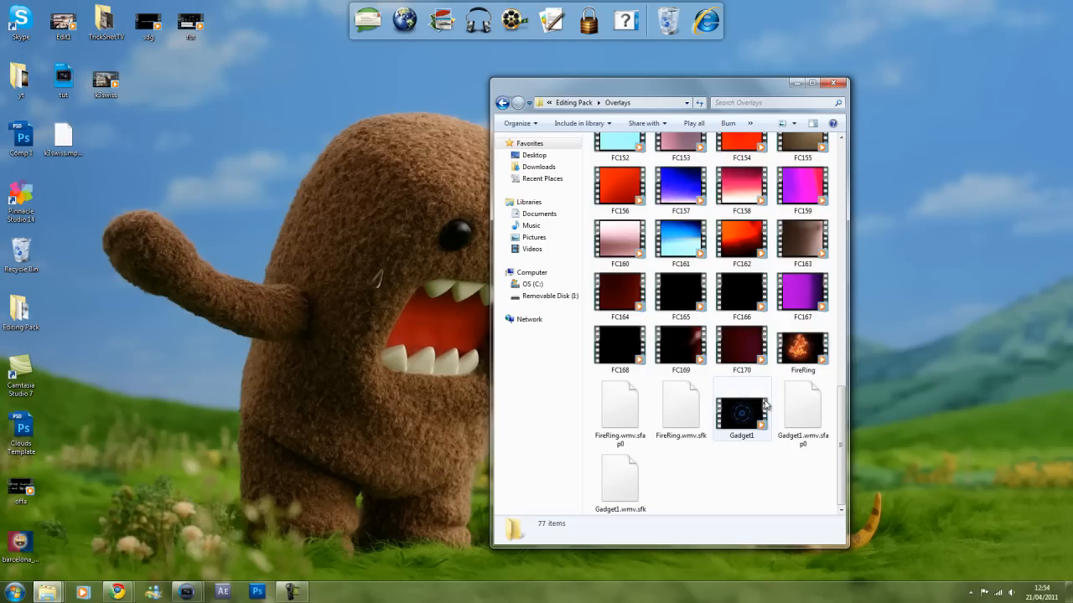
mouse_move(791, 185)
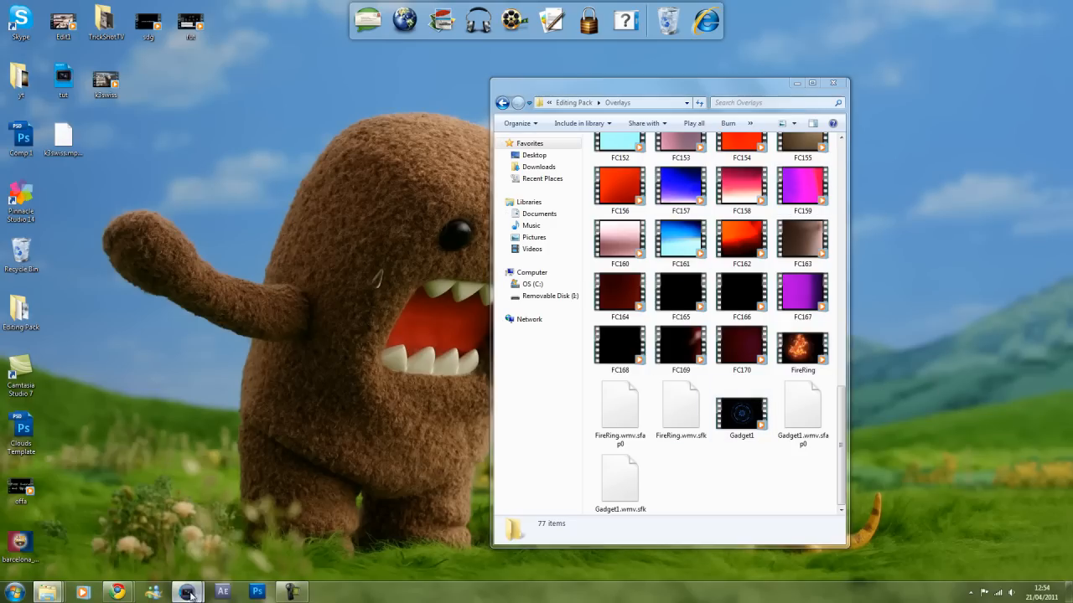
left_click(186, 593)
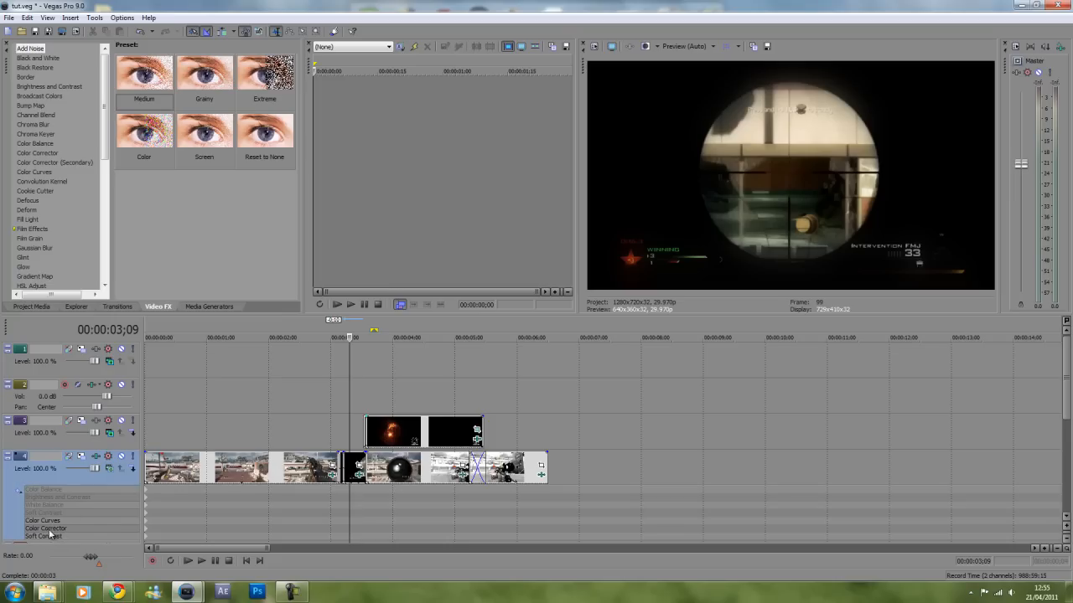
mouse_move(24, 493)
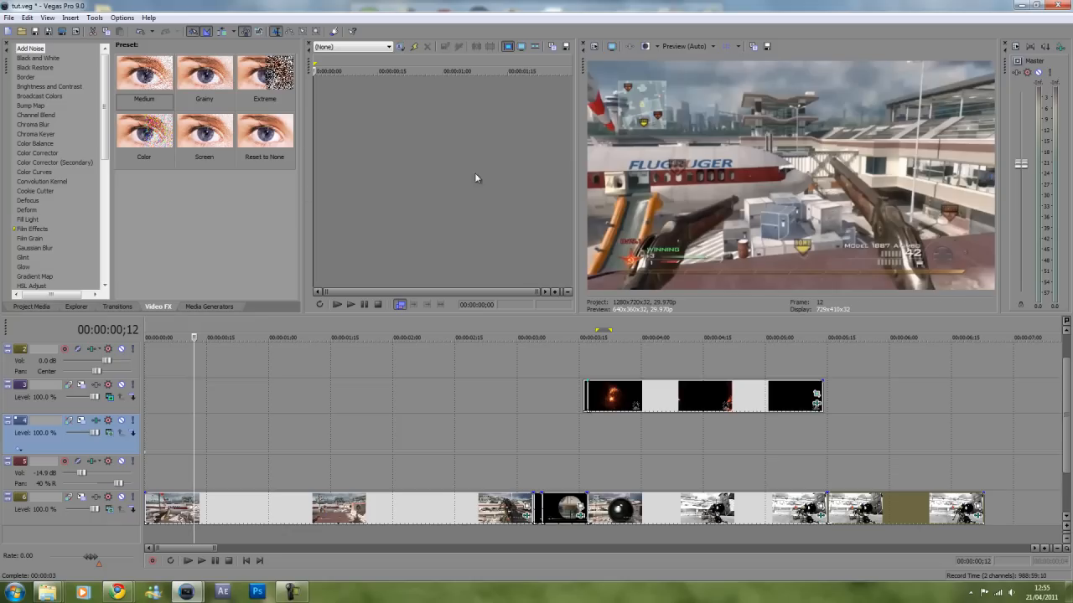
mouse_move(774, 137)
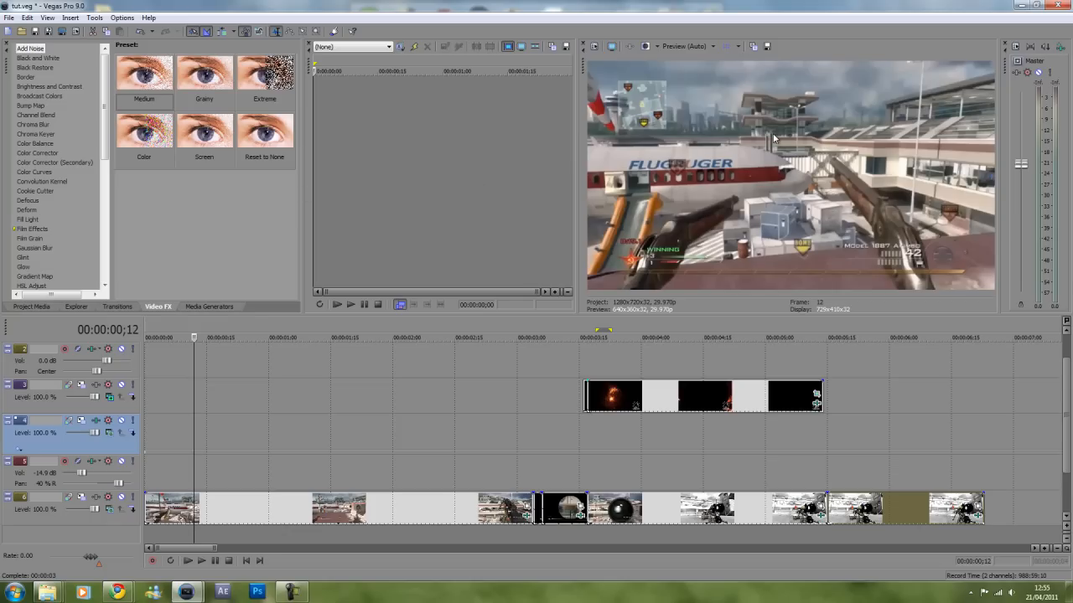
mouse_move(694, 128)
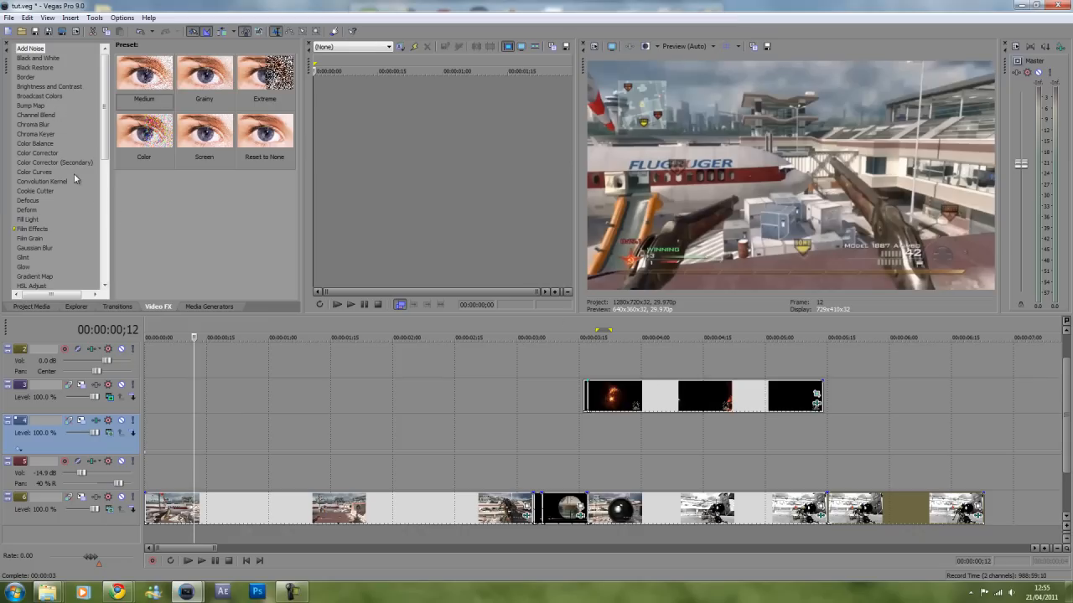
Add Color Corrector and Color Curves to the track, shaping an S-curve with deeper shadows and brighter highlights
left_click(37, 152)
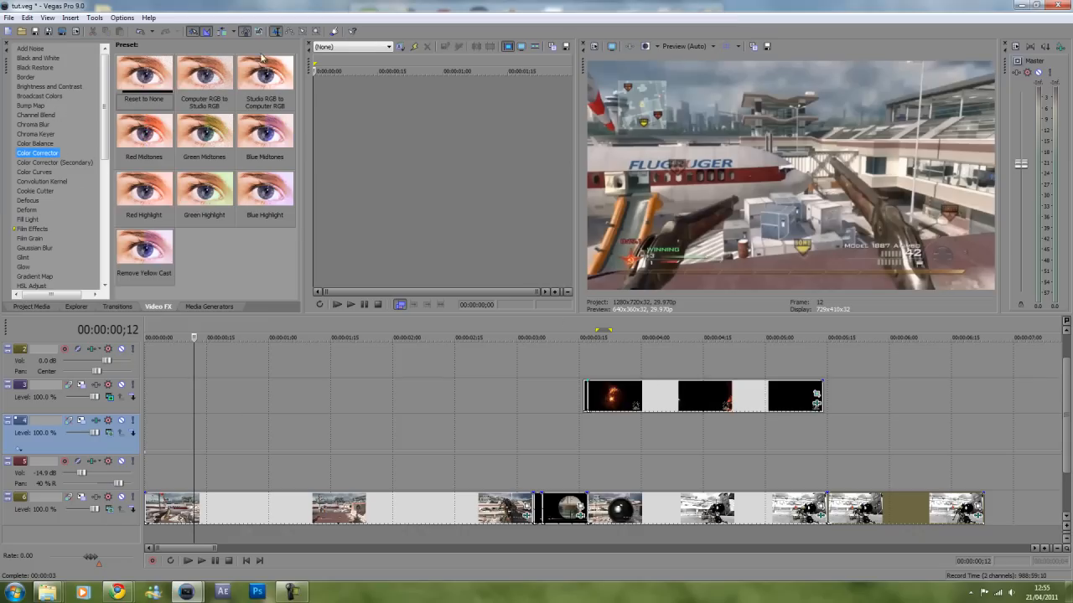
left_click(265, 75)
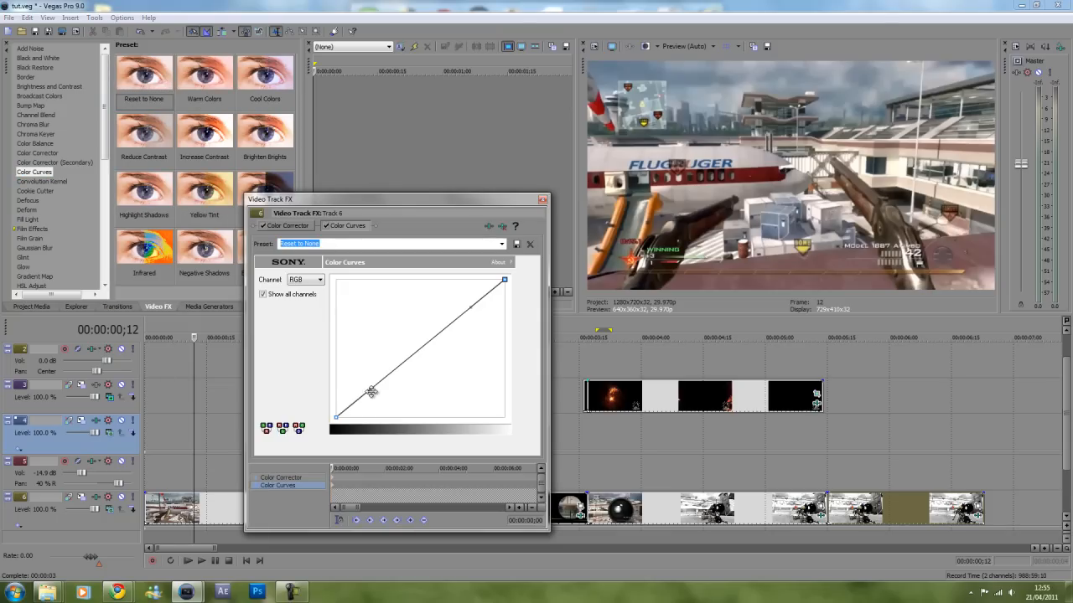
left_click_drag(370, 392, 377, 402)
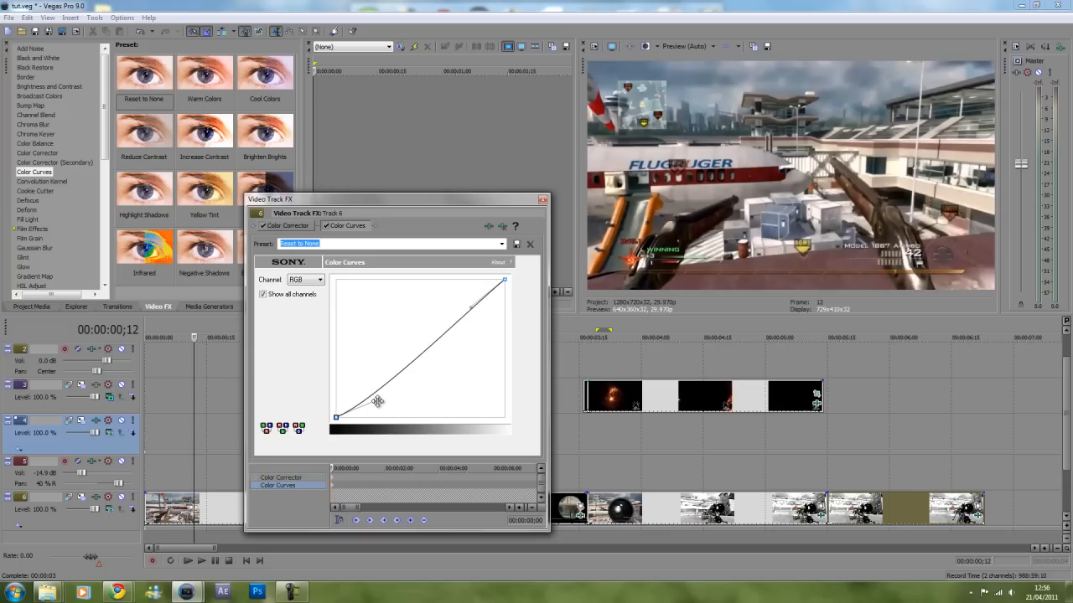
left_click_drag(378, 401, 468, 309)
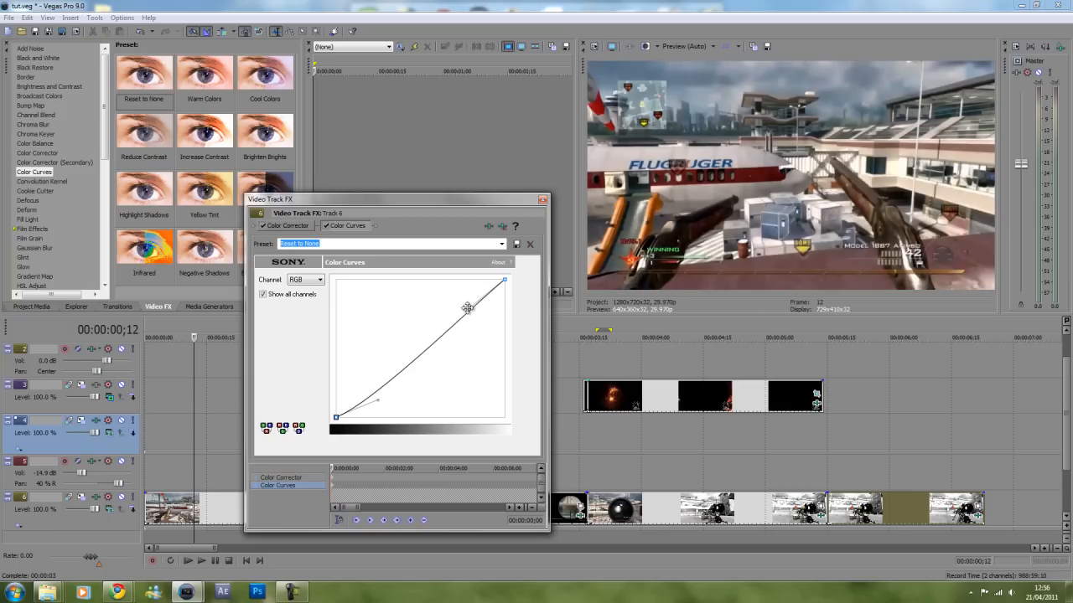
left_click_drag(467, 309, 456, 288)
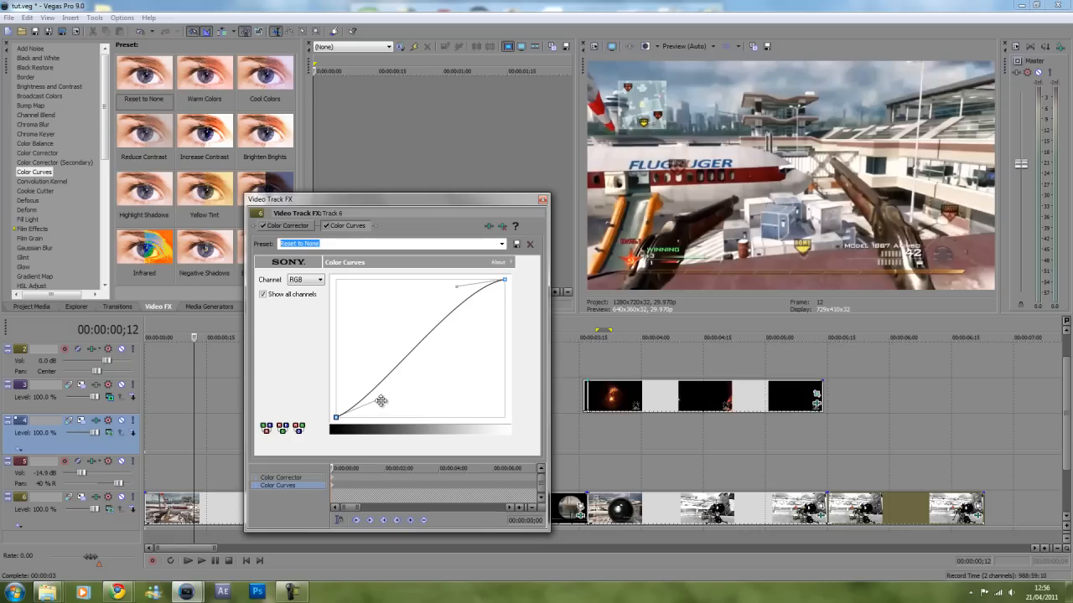
left_click_drag(383, 402, 385, 411)
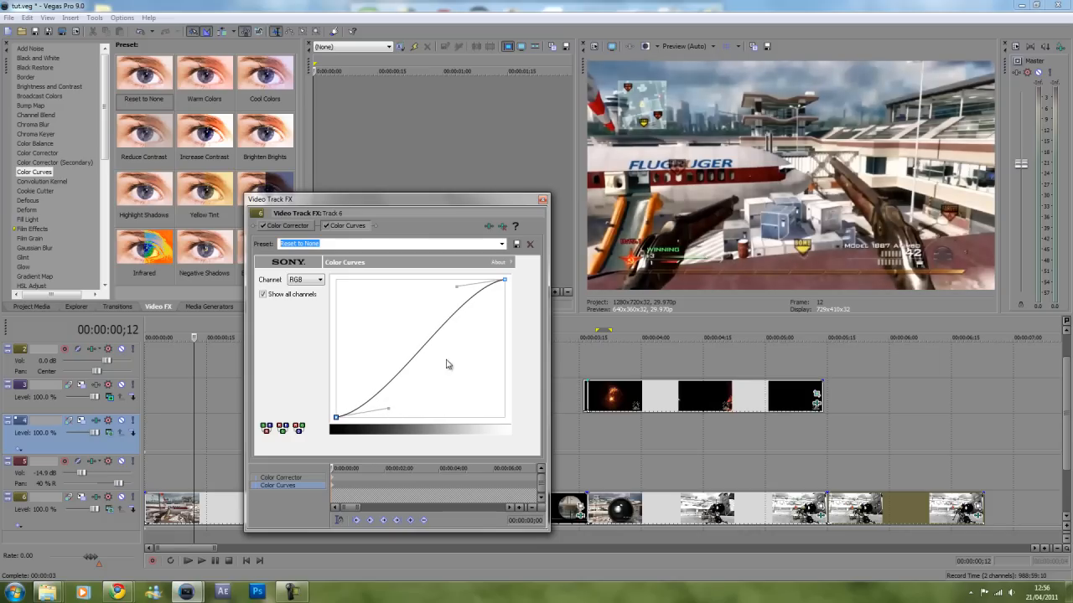
left_click(543, 200)
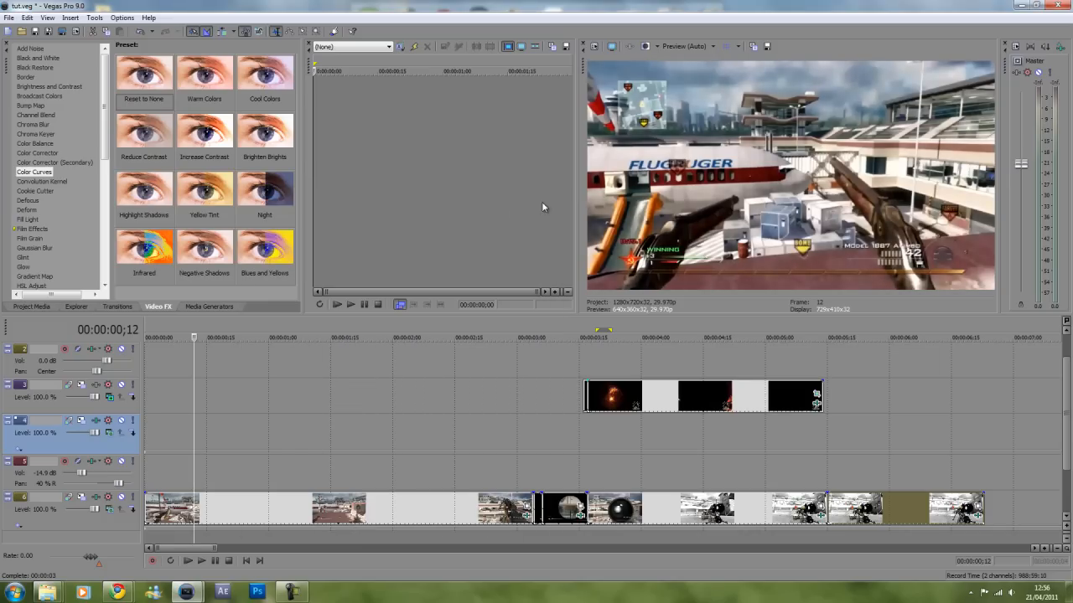
mouse_move(70, 215)
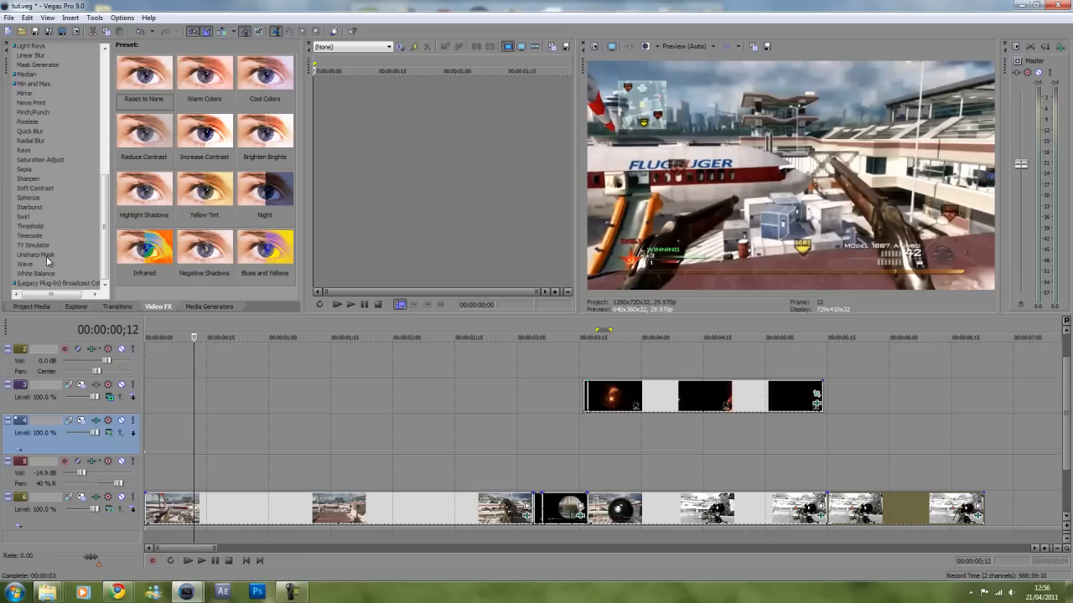
mouse_move(41, 201)
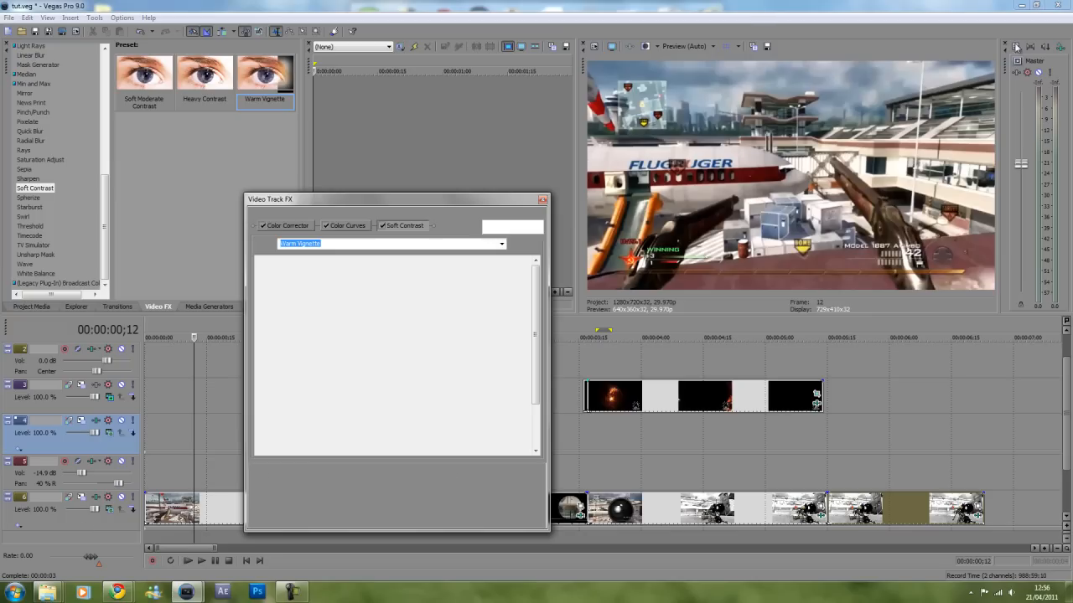
Load the Soft Contrast Warm Vignette preset with the outside blurred and an Ellipse vignette shape
left_click(402, 224)
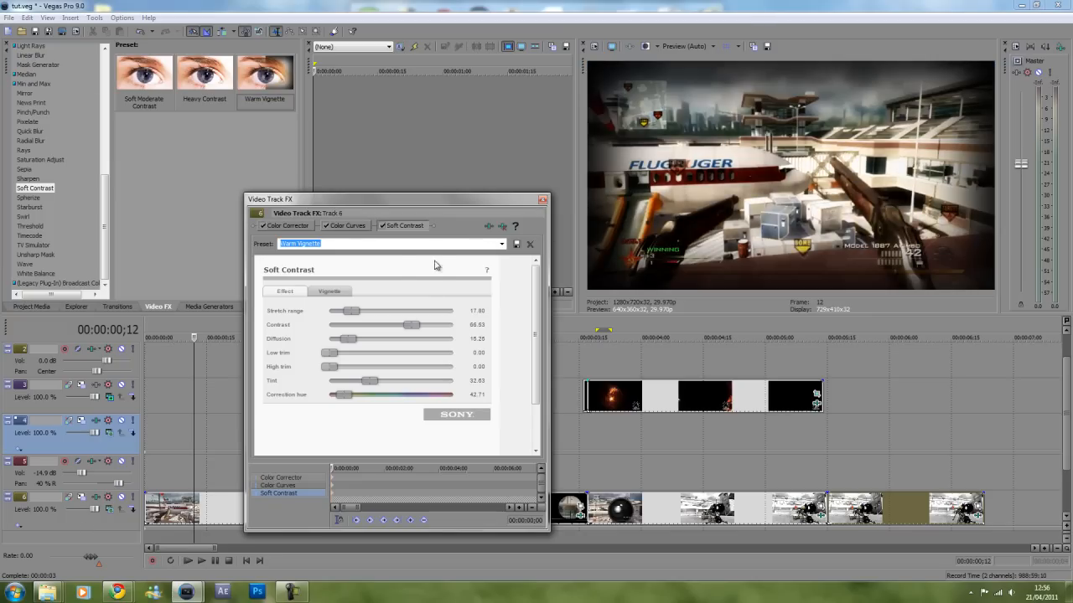
left_click(328, 292)
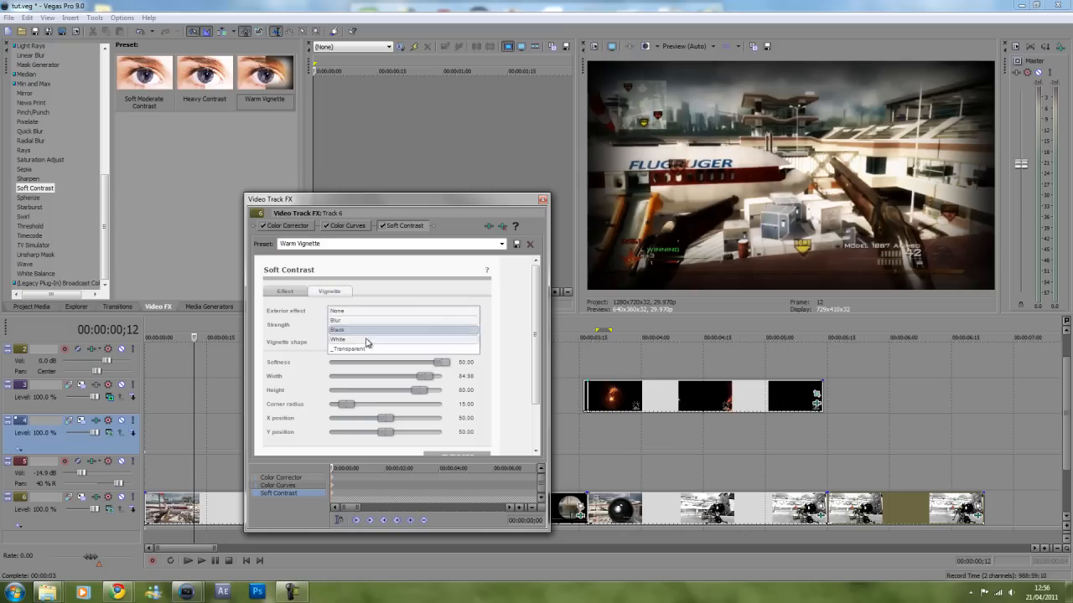
left_click(335, 320)
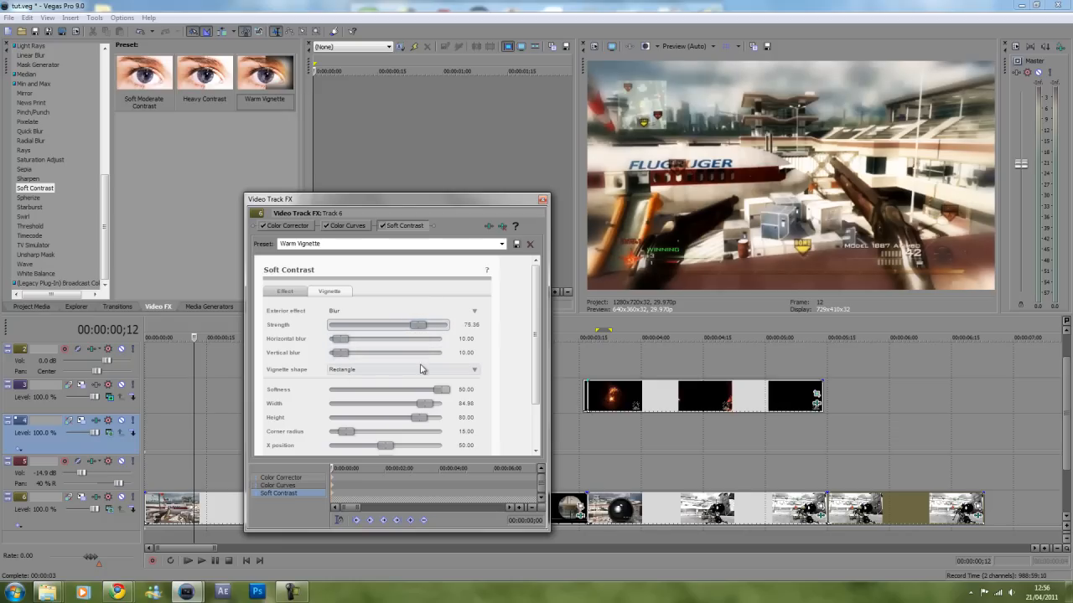
left_click(473, 371)
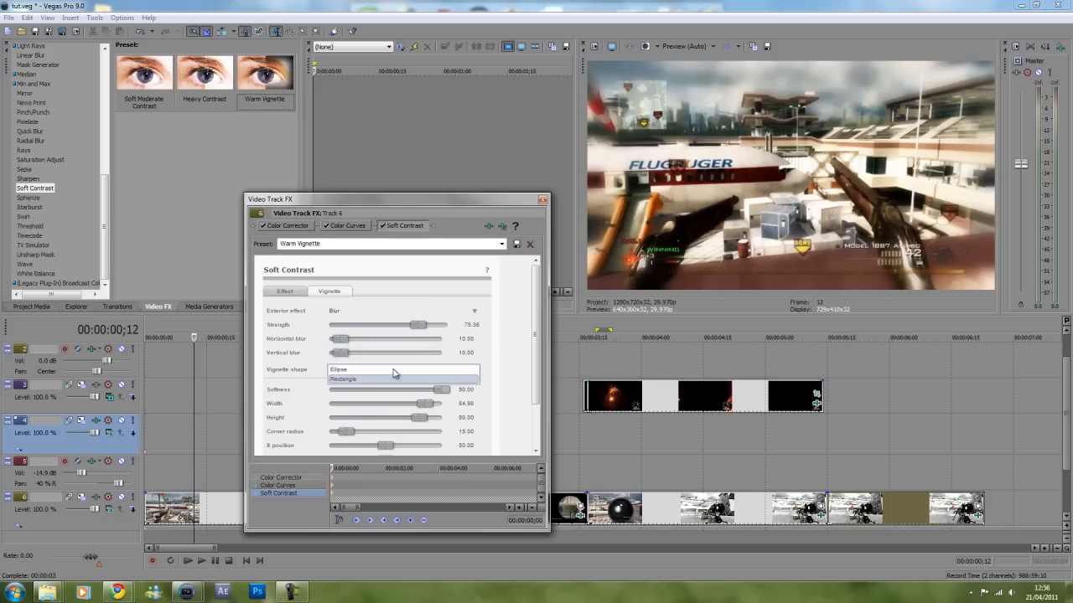
left_click(339, 368)
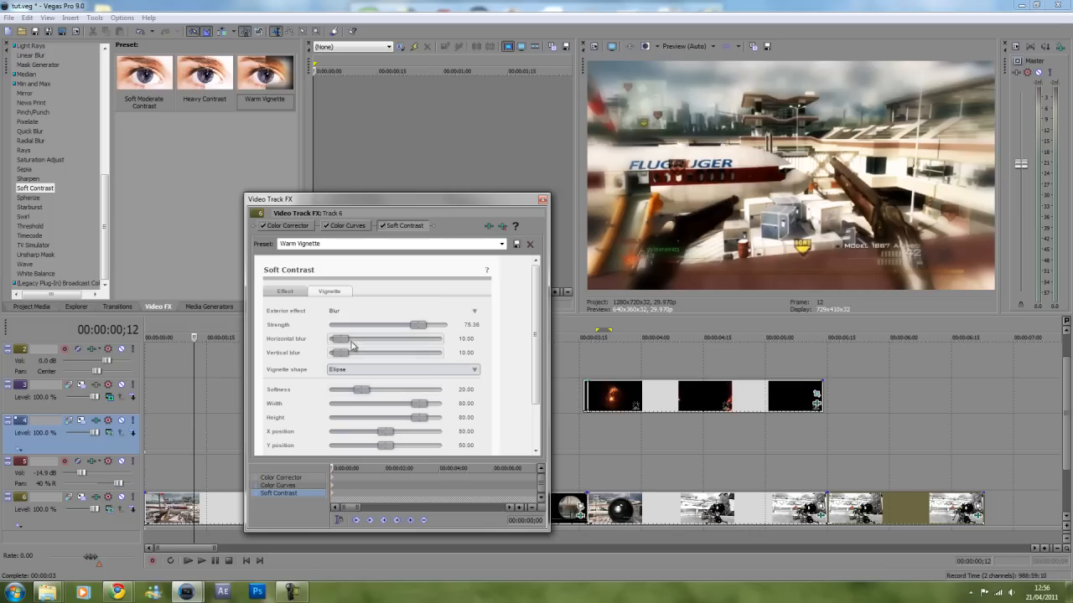
Reduce the vignette's horizontal blur and fine-tune its softness for gently blurred edges
left_click_drag(417, 338, 335, 338)
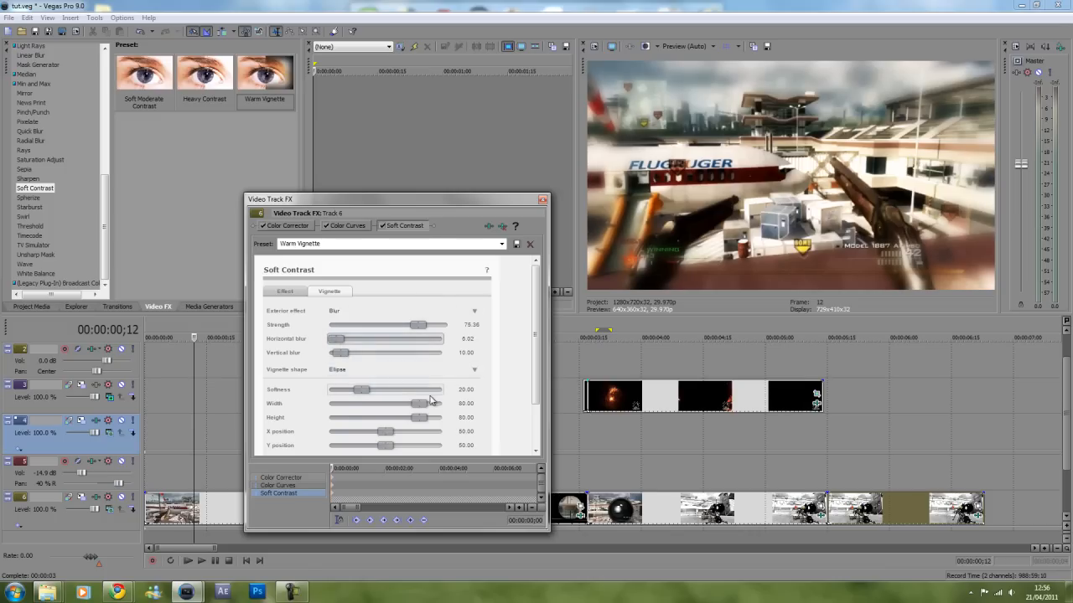
left_click_drag(360, 388, 403, 389)
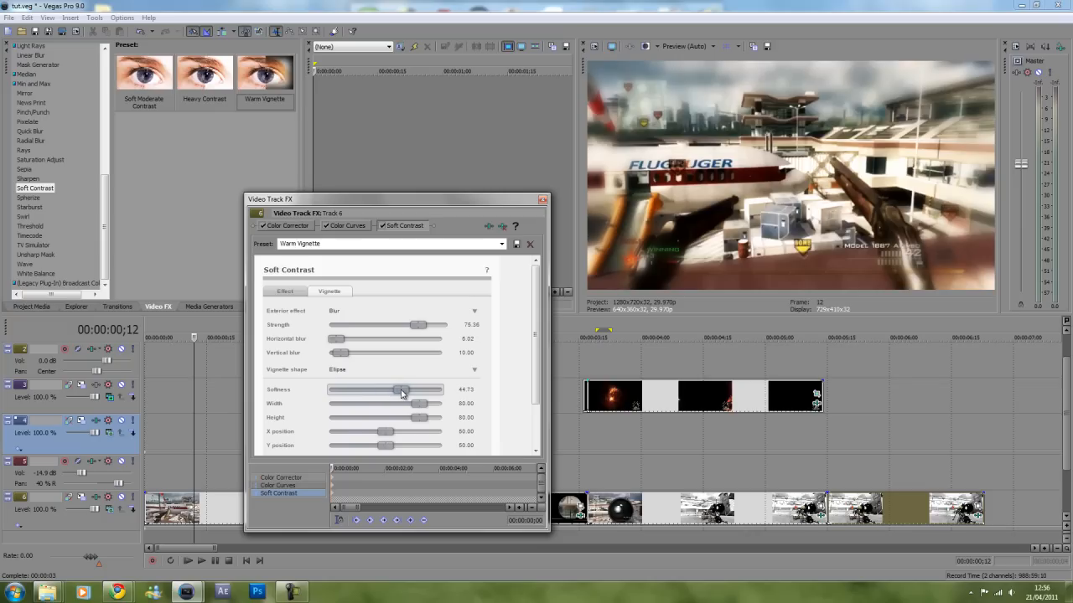
left_click_drag(402, 389, 361, 389)
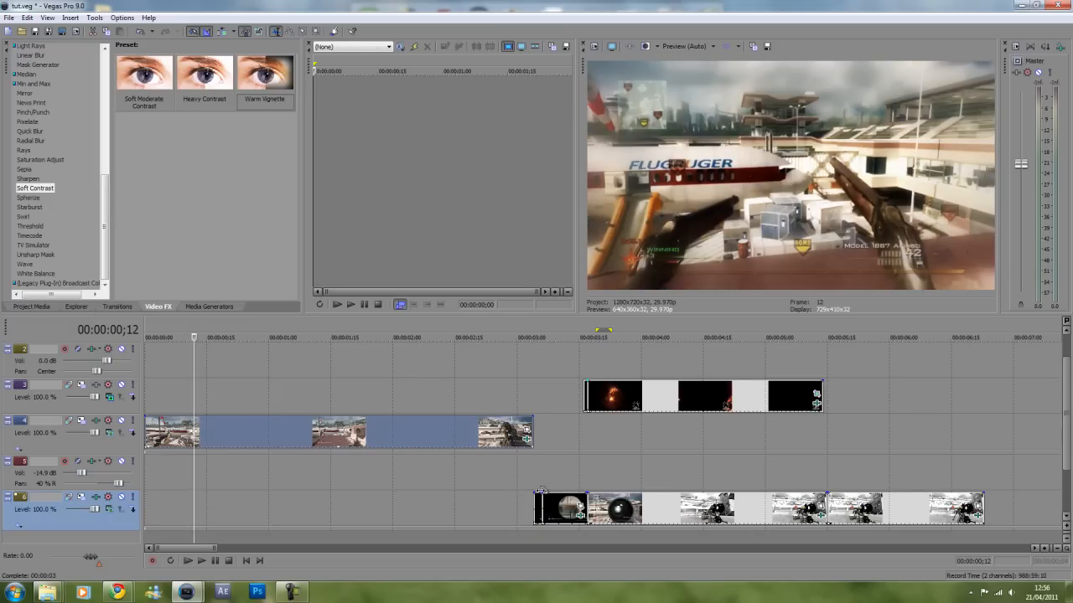
Select the gameplay clips on the bottom track to move them up to video track 2
left_click(535, 337)
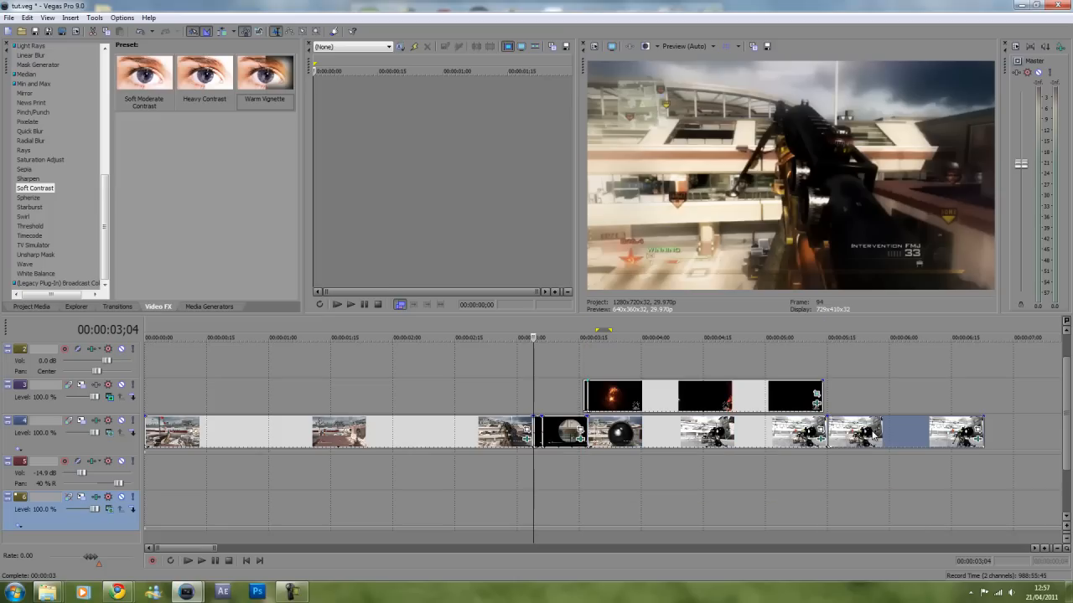
mouse_move(629, 384)
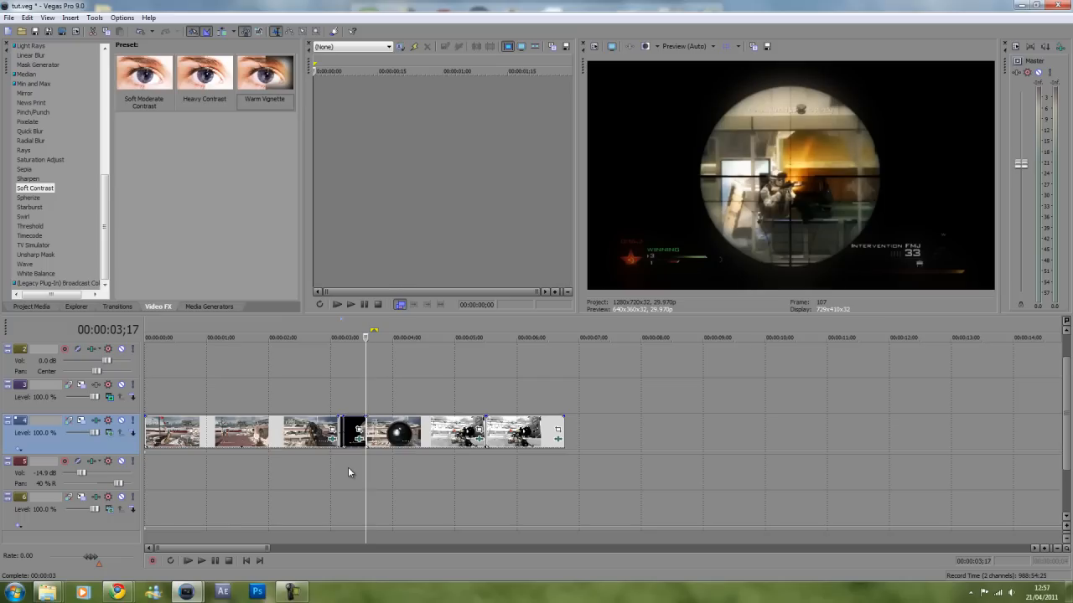
mouse_move(788, 199)
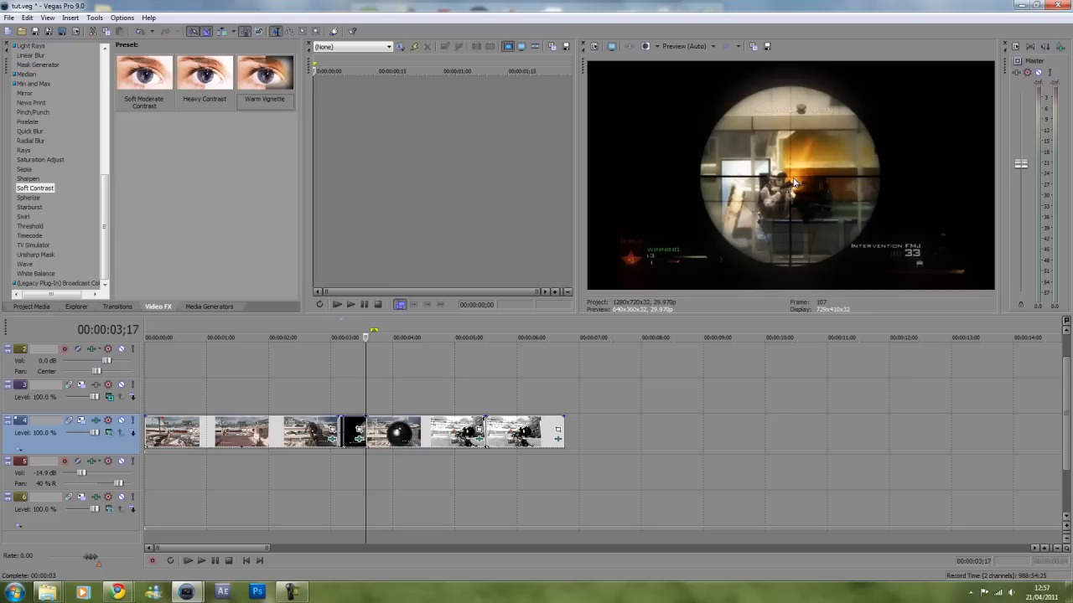
mouse_move(333, 566)
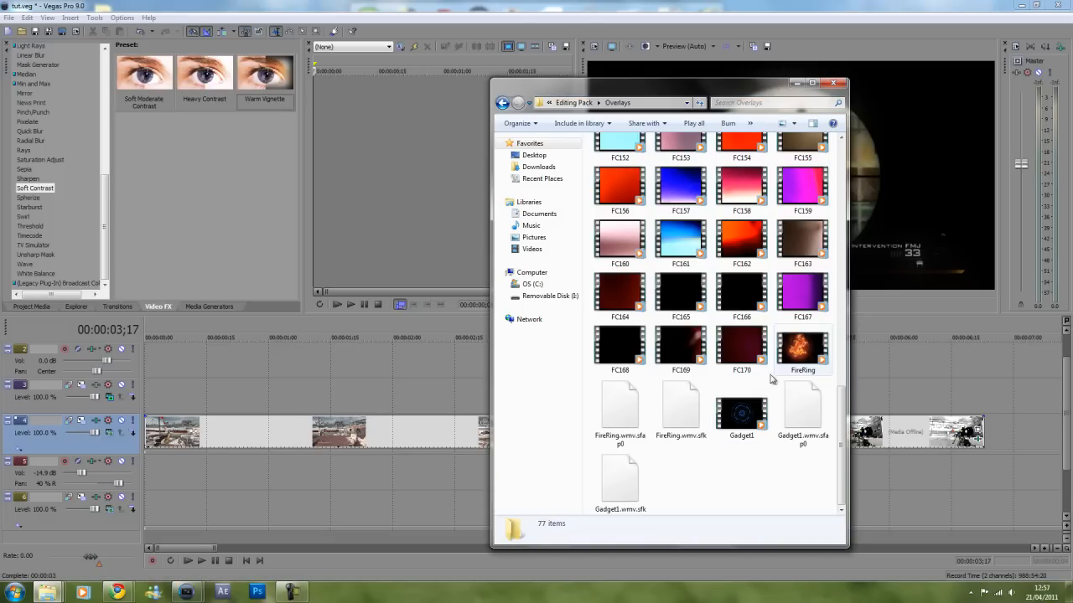
Place the FireRing overlay on video track 1 at the scope-in and select the event for trimming
left_click(801, 347)
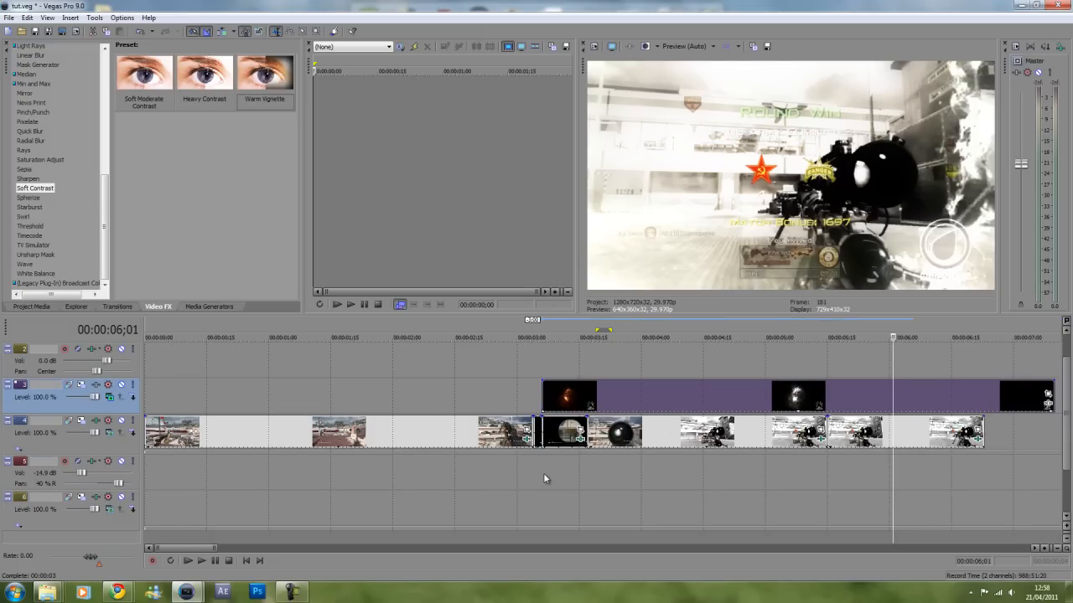
left_click(604, 338)
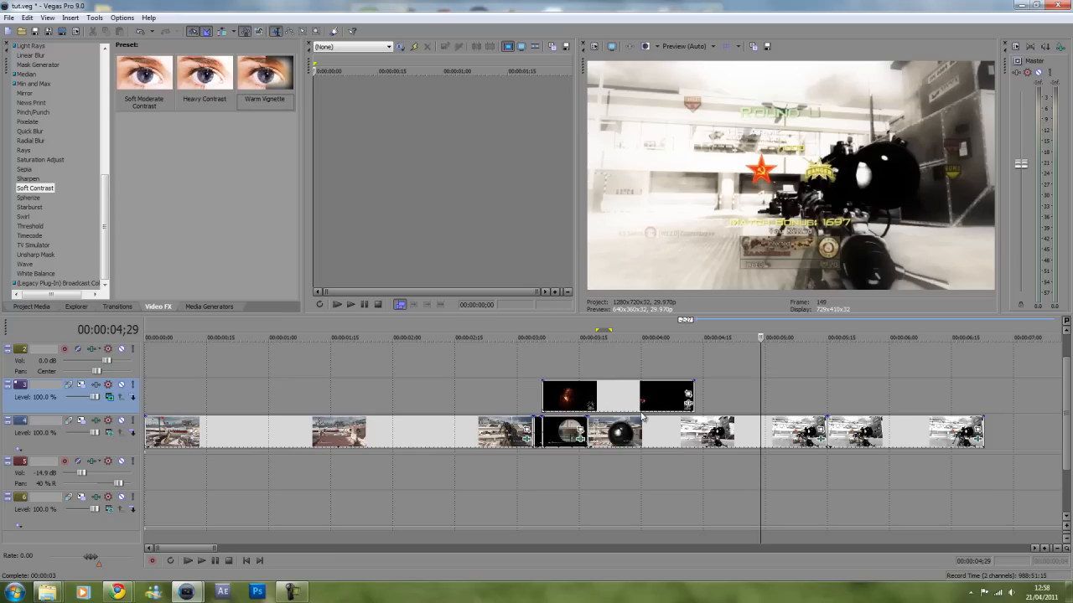
mouse_move(644, 419)
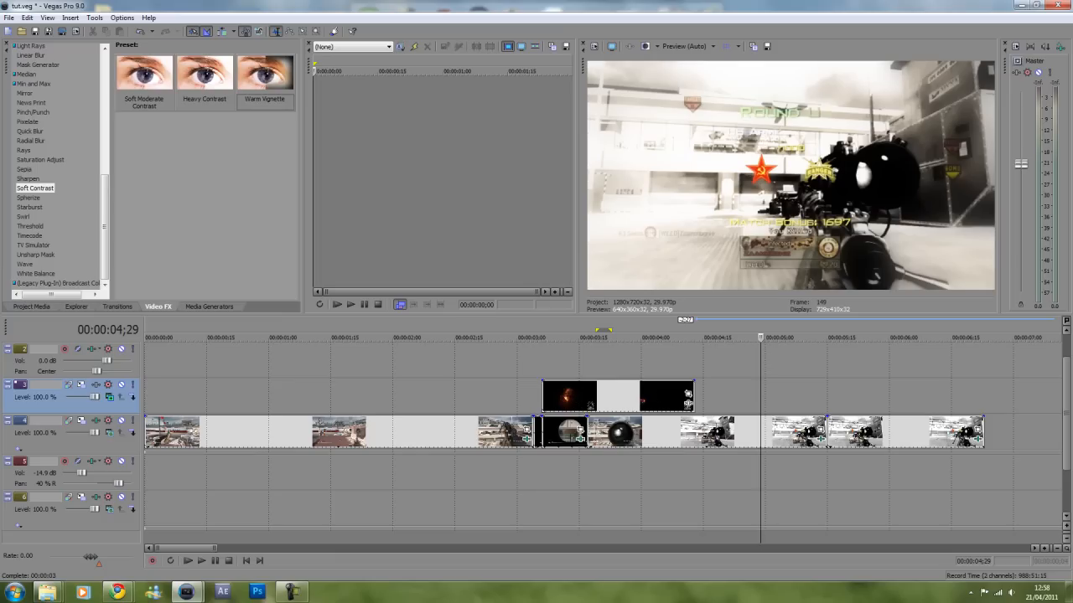
mouse_move(432, 547)
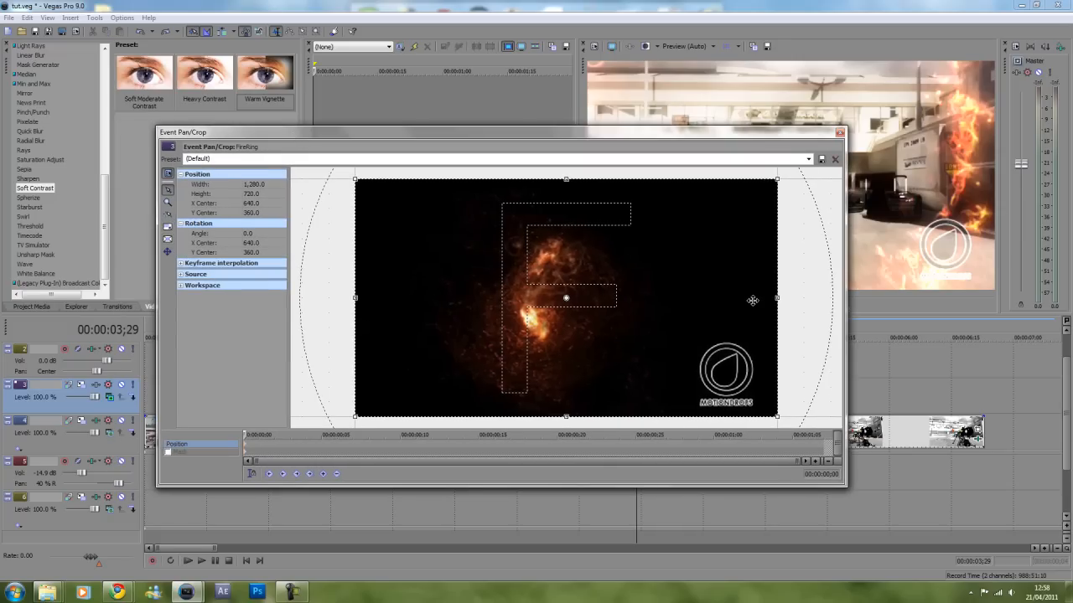
Shift the FireRing crop frame left in Event Pan/Crop so the burst sits over the gameplay
left_click_drag(774, 300, 696, 300)
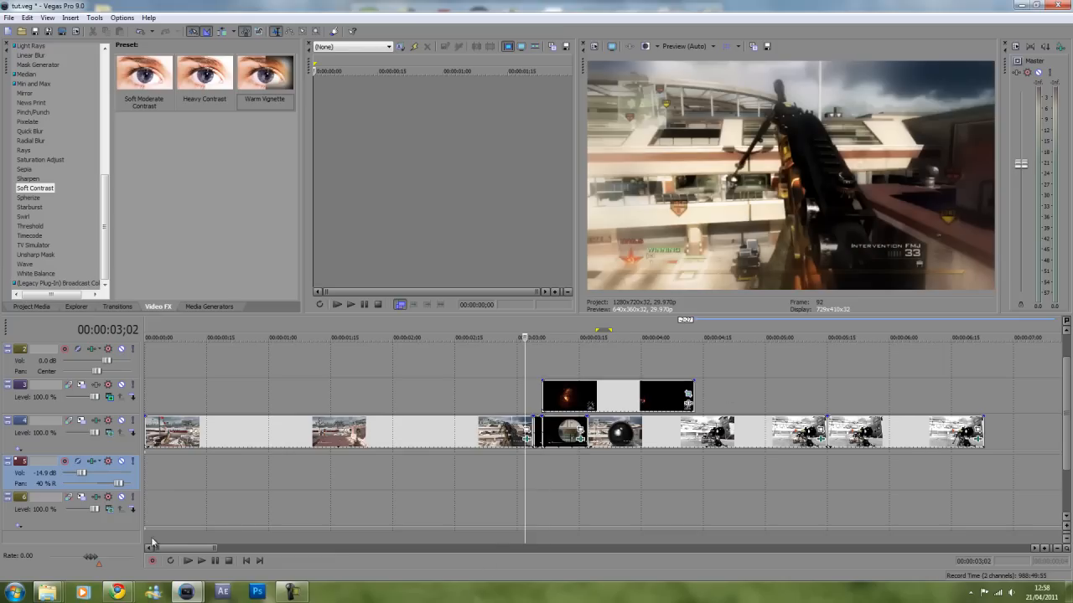
left_click(188, 560)
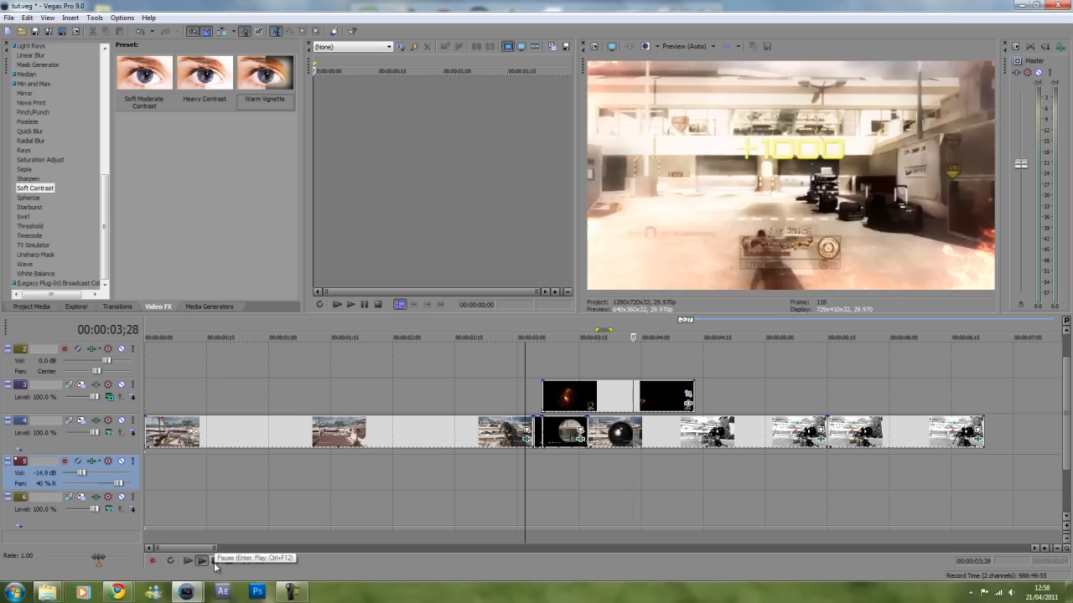
left_click(188, 560)
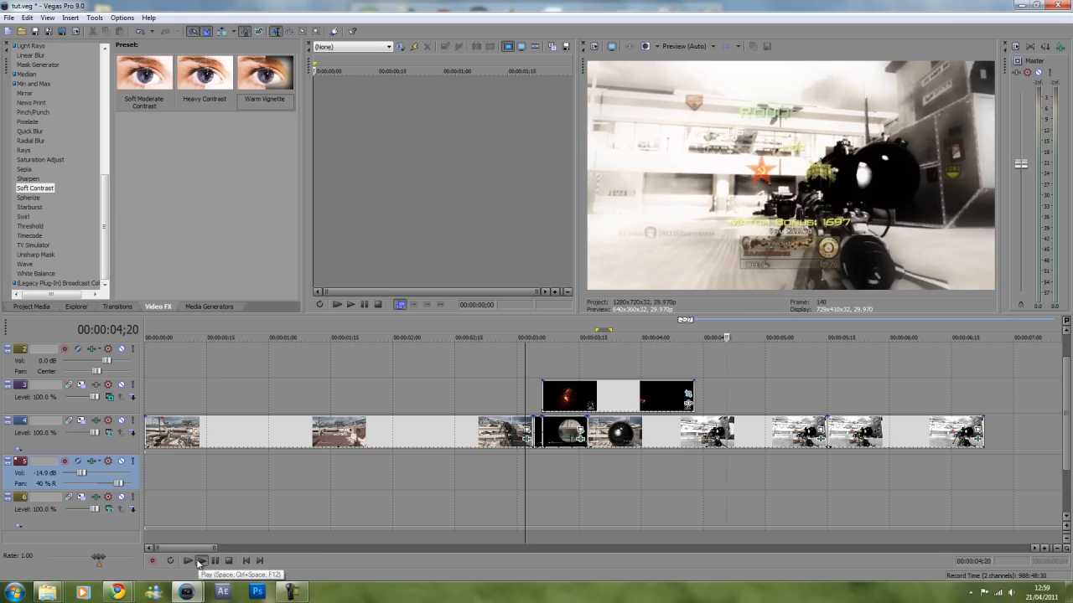
left_click(188, 560)
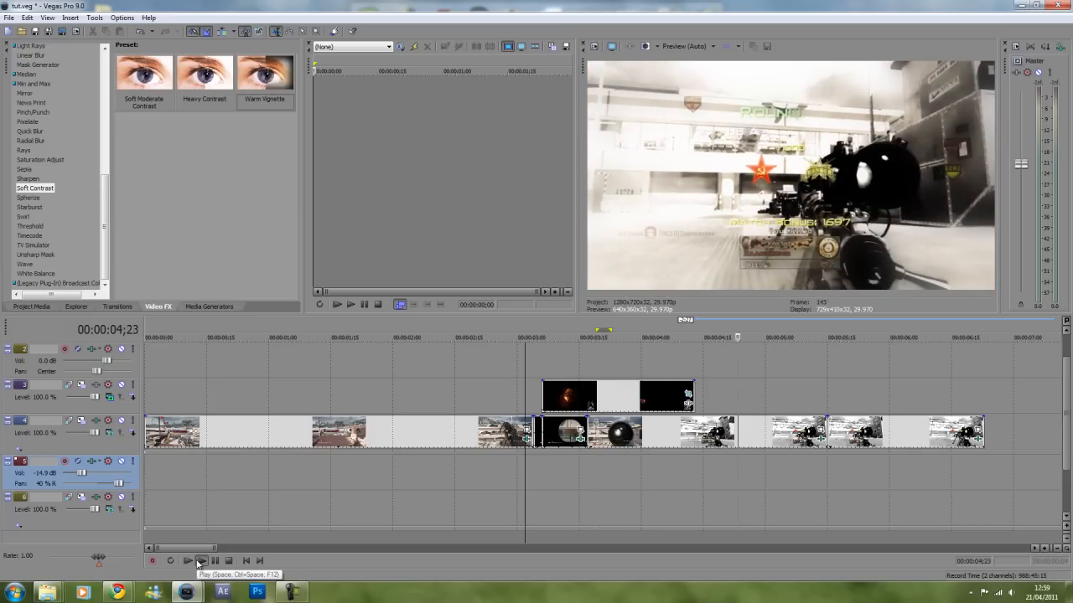
left_click(202, 560)
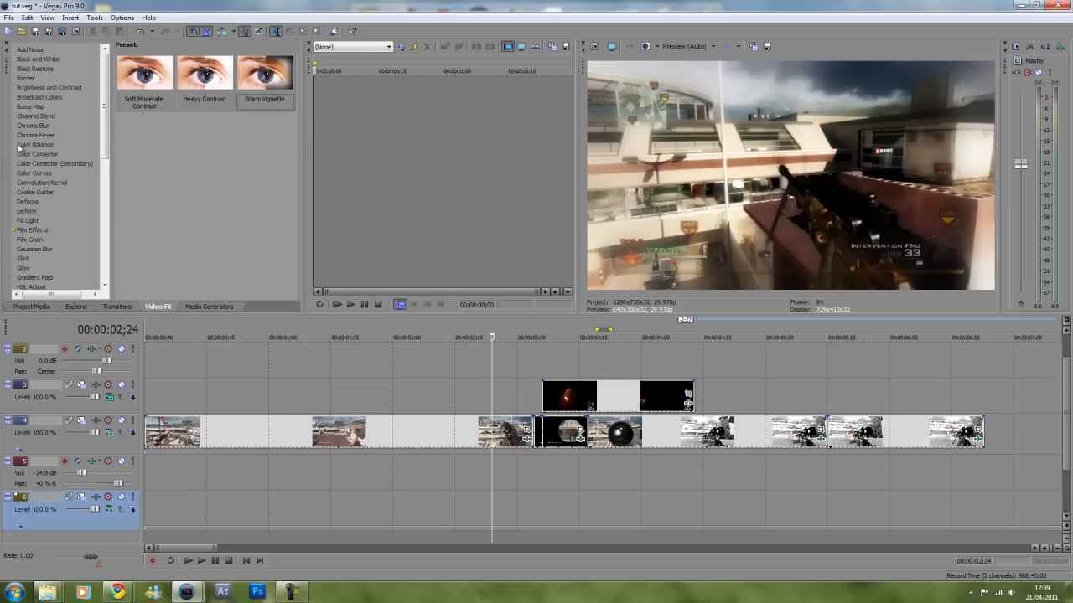
Apply the Blue Midtones Color Balance preset to the fire ring and adjust red, green and blue for its tint
left_click(36, 144)
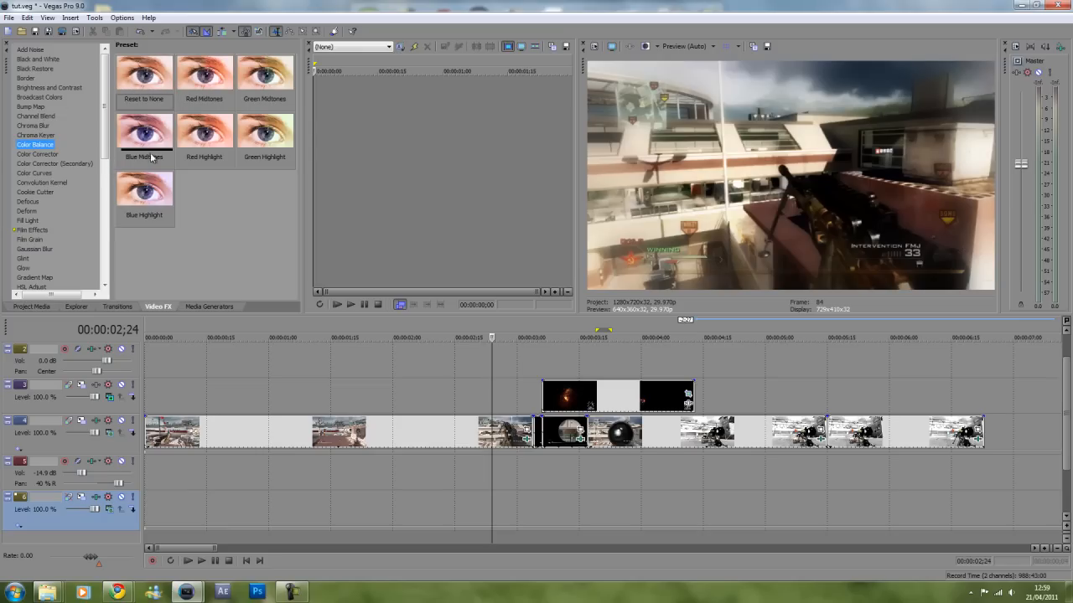
double_click(144, 130)
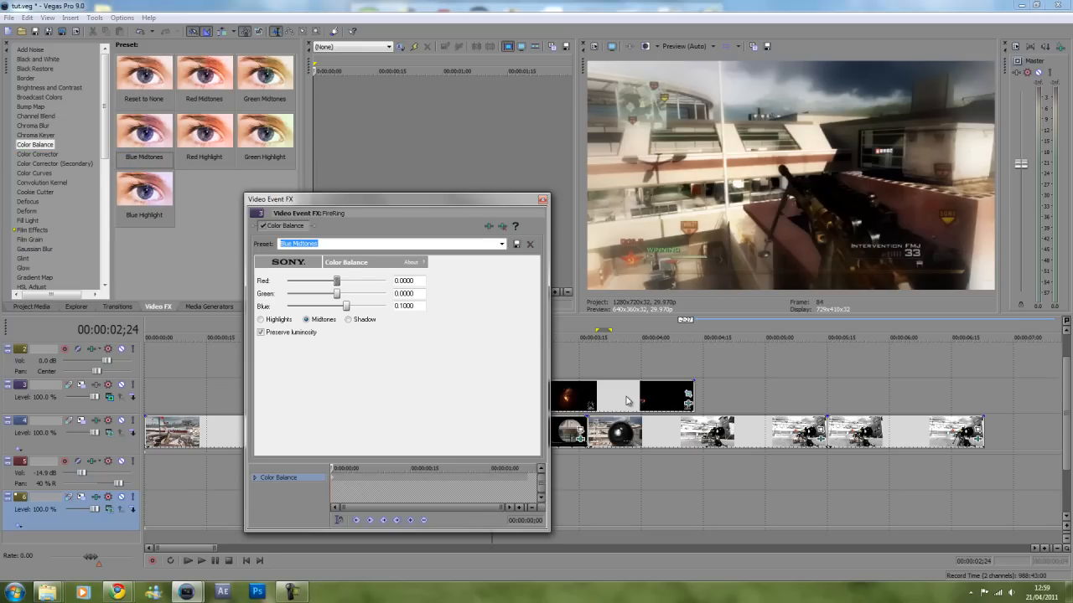
mouse_move(610, 491)
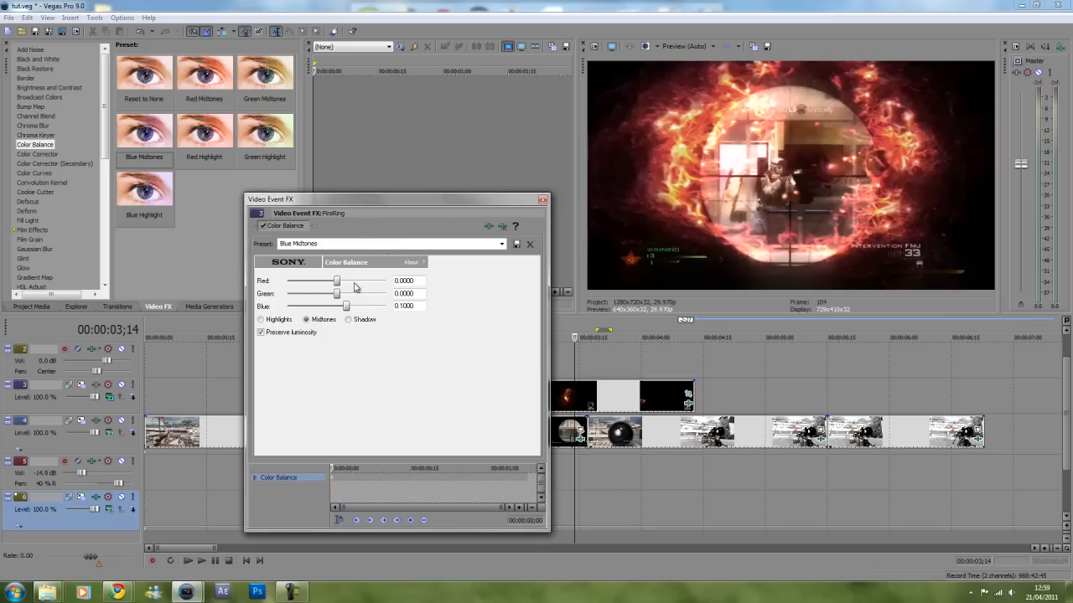
left_click_drag(335, 282, 305, 282)
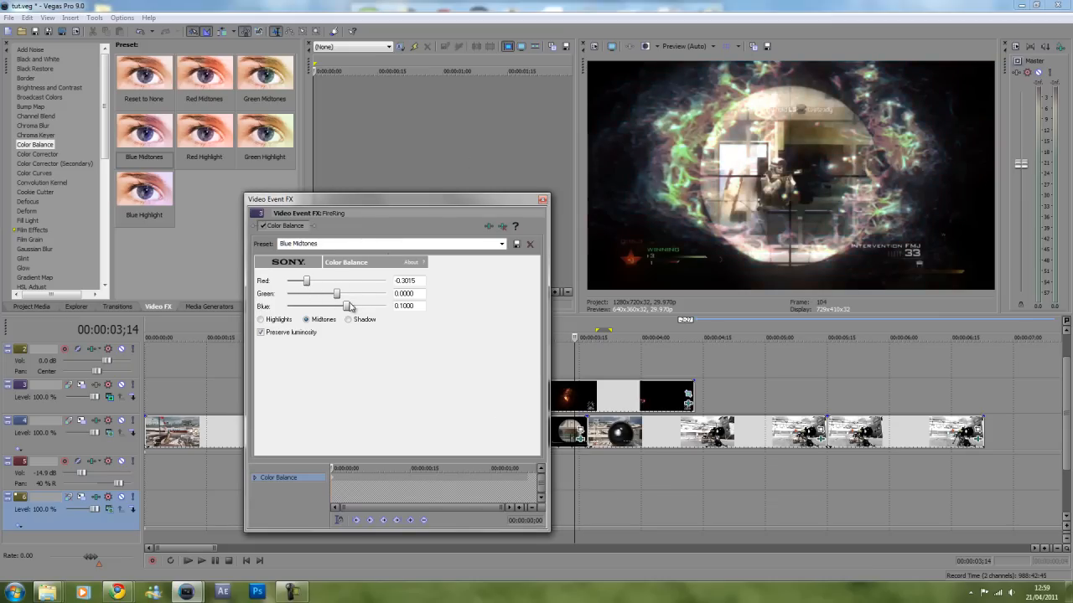
left_click_drag(335, 293, 292, 293)
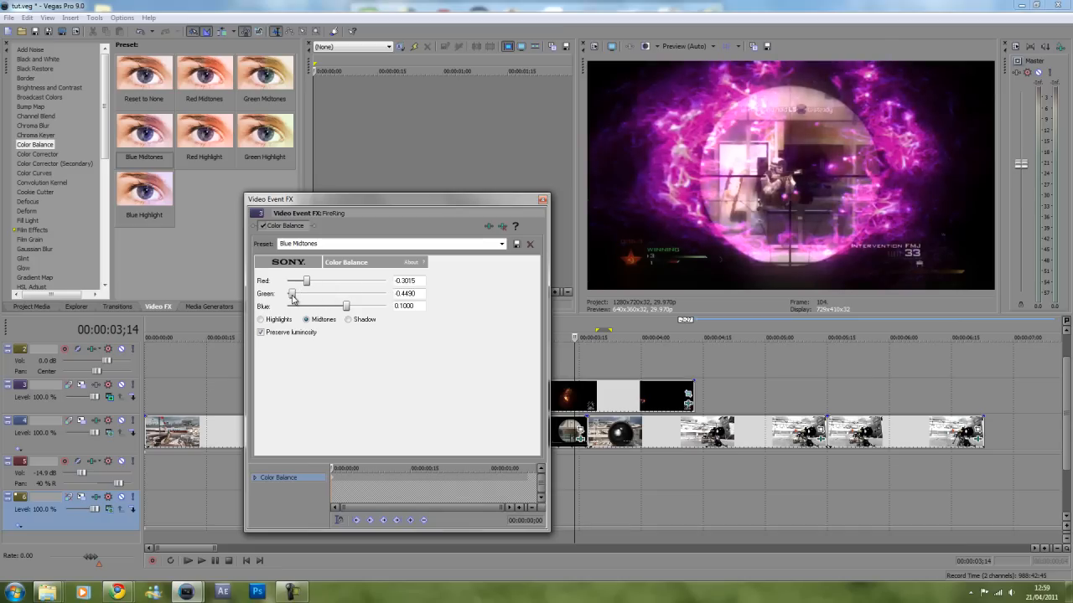
left_click_drag(305, 293, 299, 293)
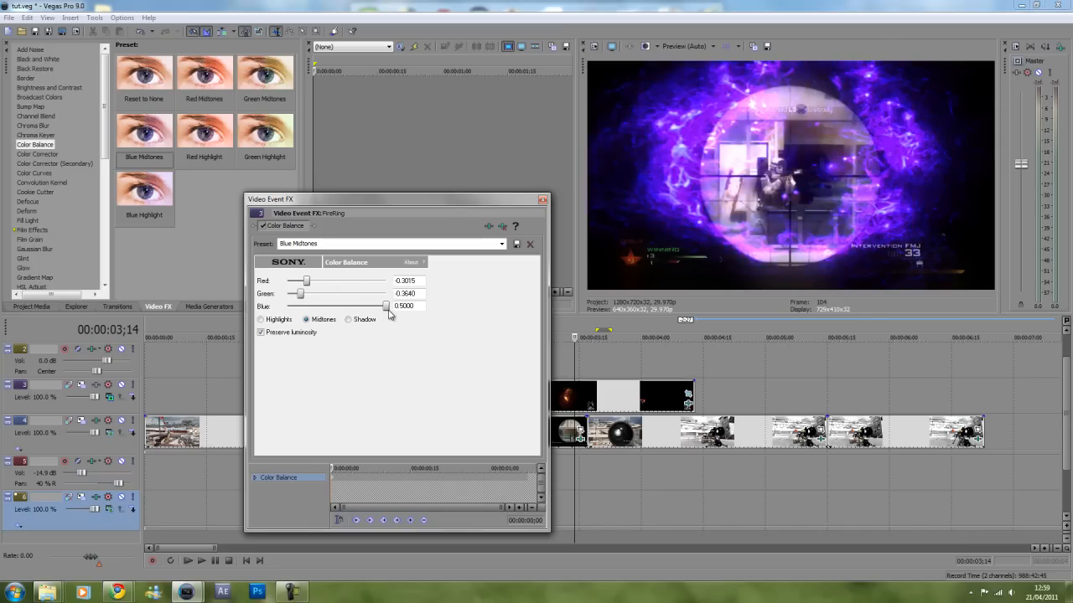
left_click_drag(299, 294, 351, 294)
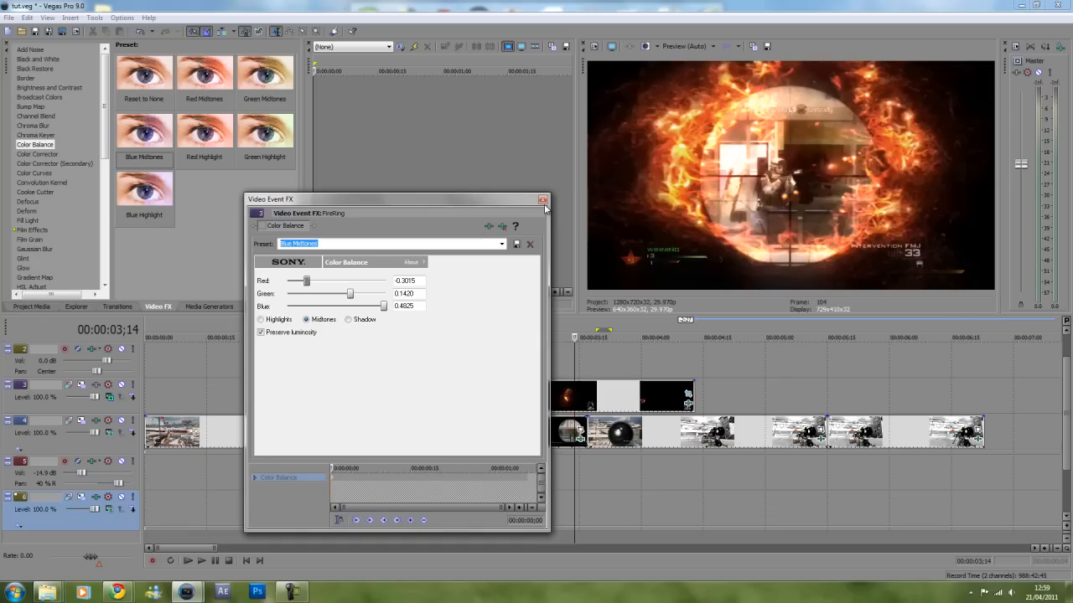
left_click(543, 200)
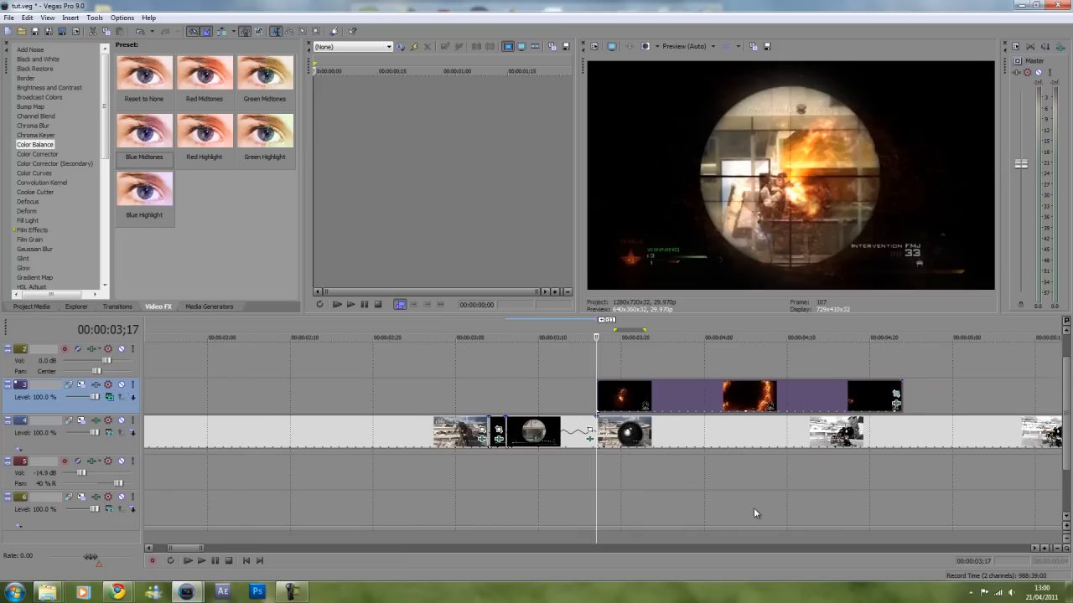
mouse_move(510, 479)
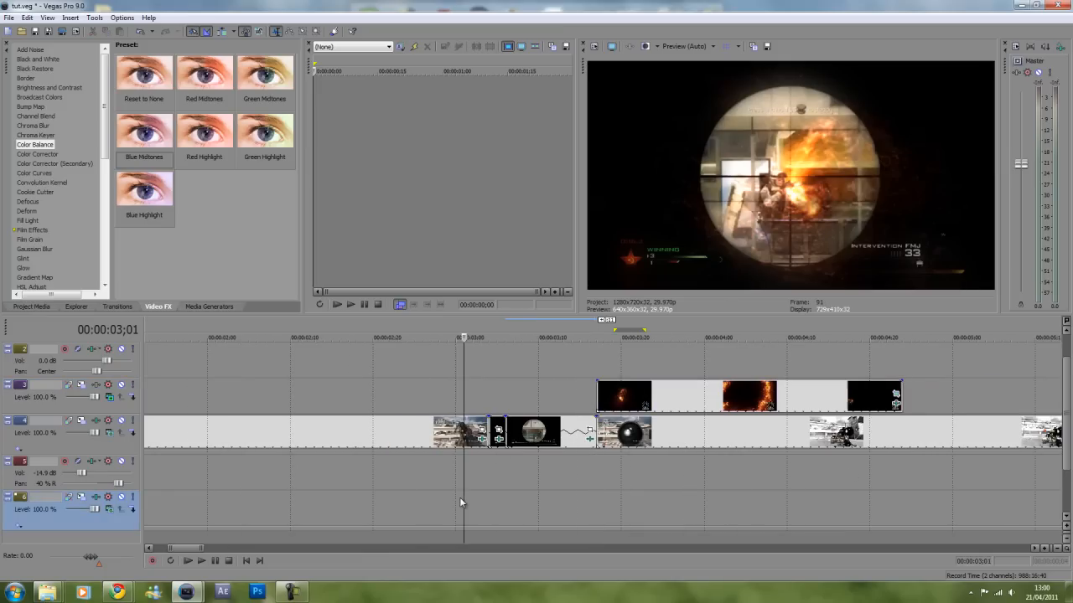
left_click(201, 559)
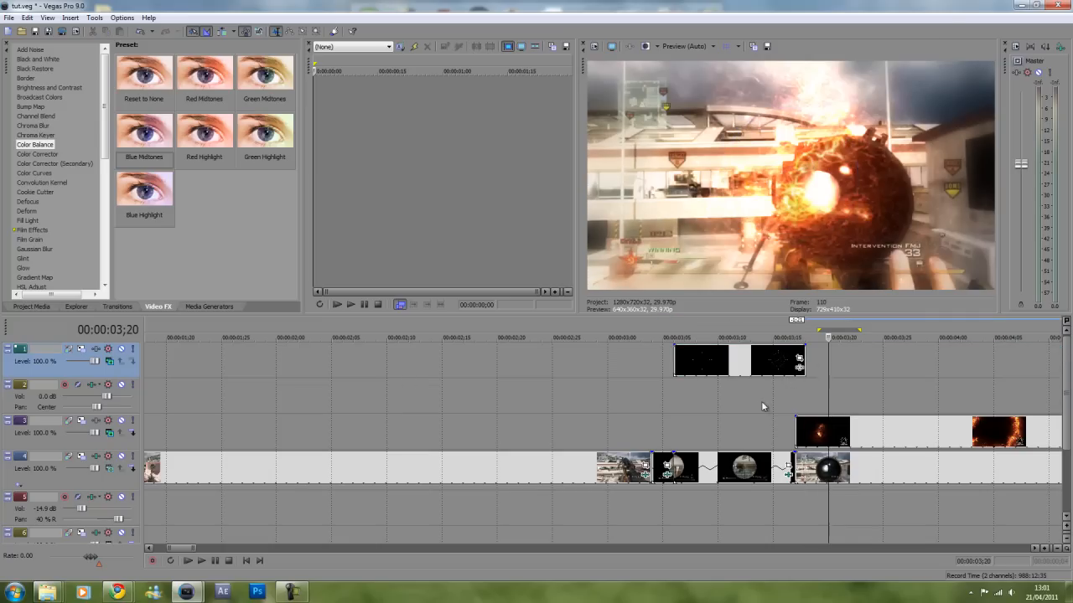
mouse_move(682, 366)
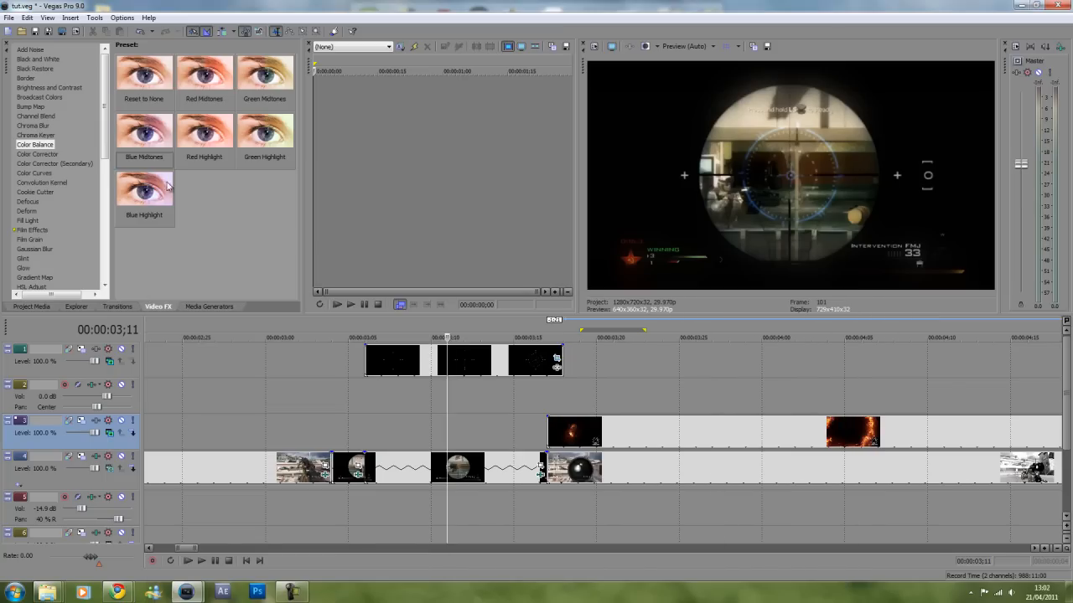
Adjust the Gadget1 Color Balance—red up, blue down, green slightly up—until the reticle turns orange
left_click(144, 134)
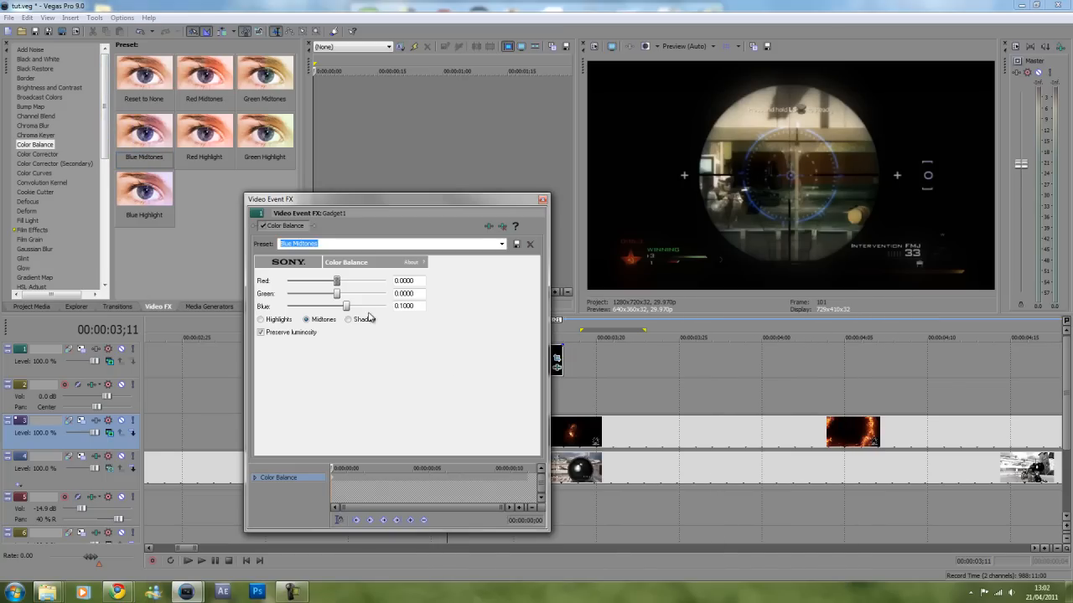
left_click_drag(315, 295, 345, 295)
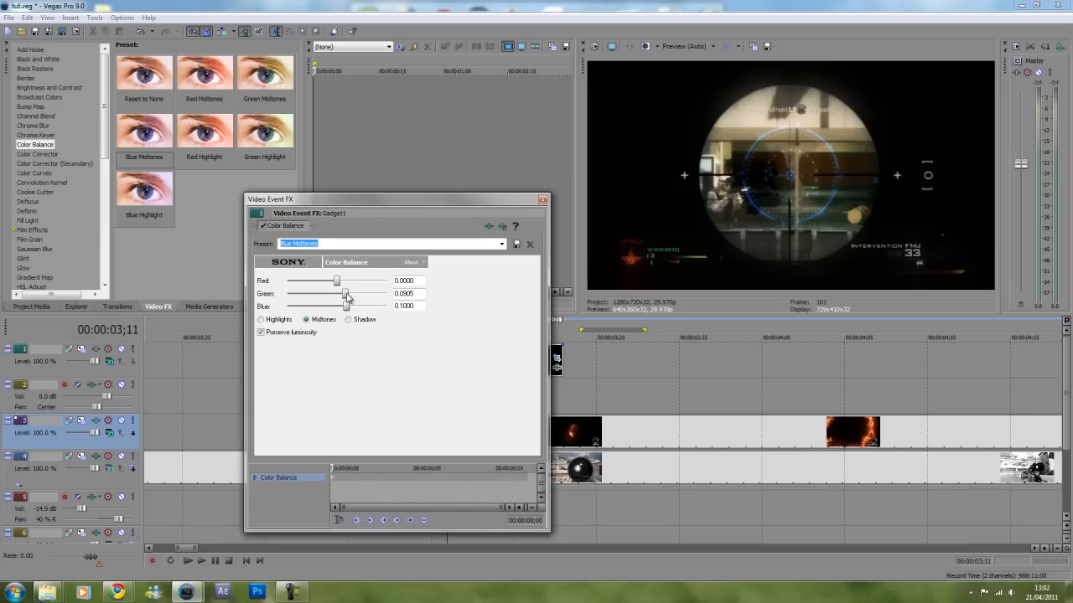
left_click_drag(346, 306, 333, 305)
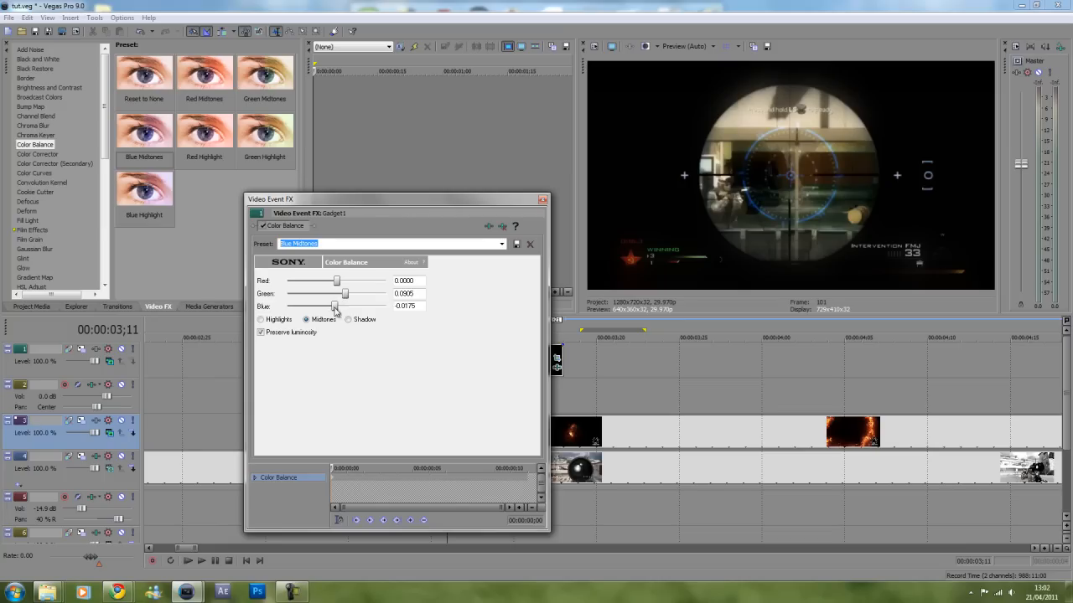
left_click_drag(336, 305, 302, 305)
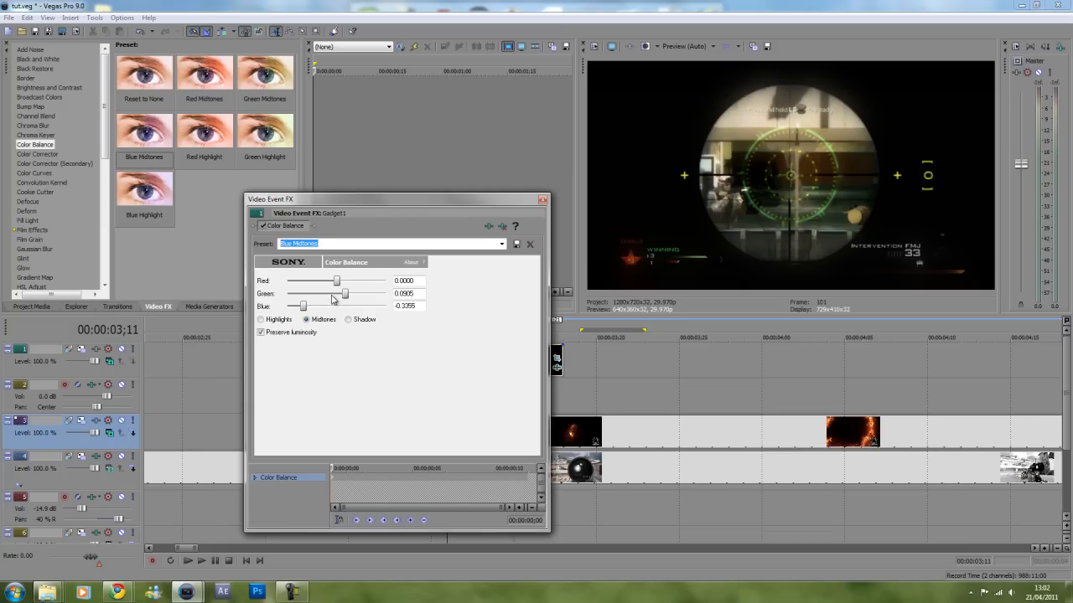
left_click_drag(335, 281, 339, 281)
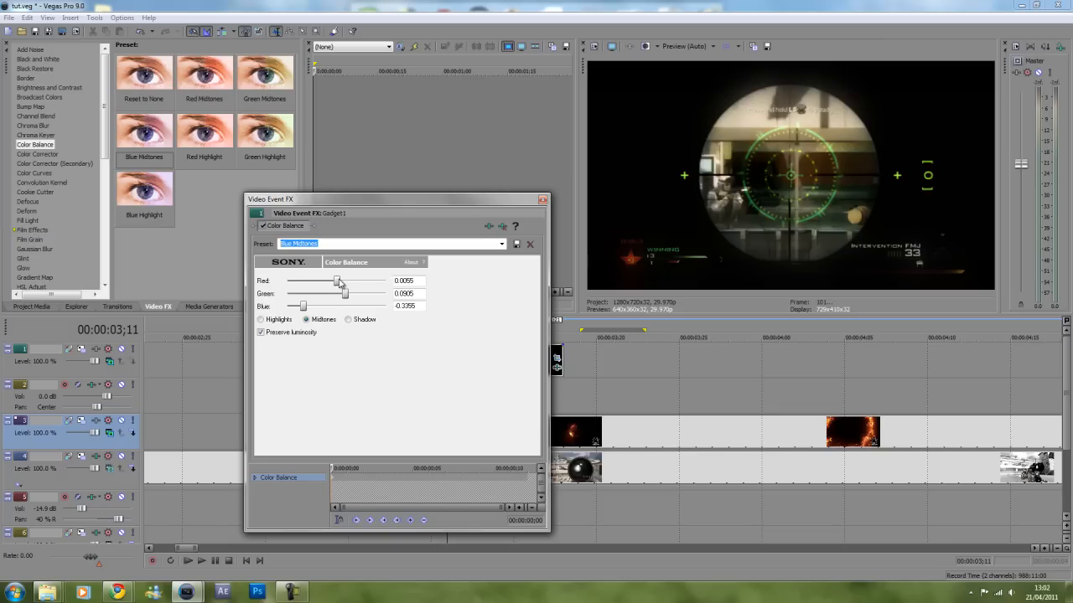
left_click_drag(339, 281, 352, 281)
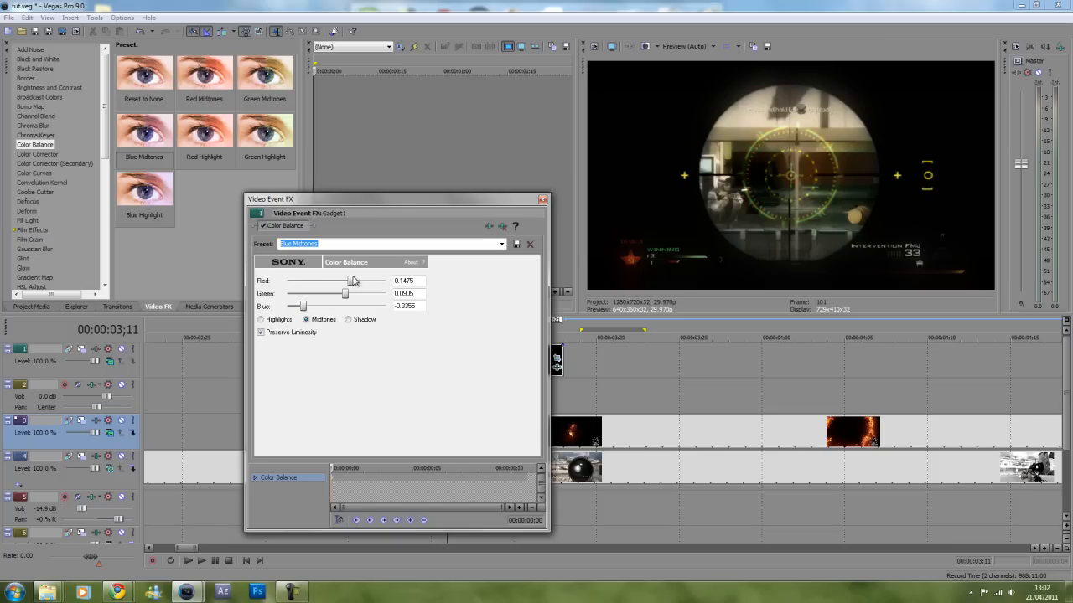
left_click_drag(351, 281, 359, 281)
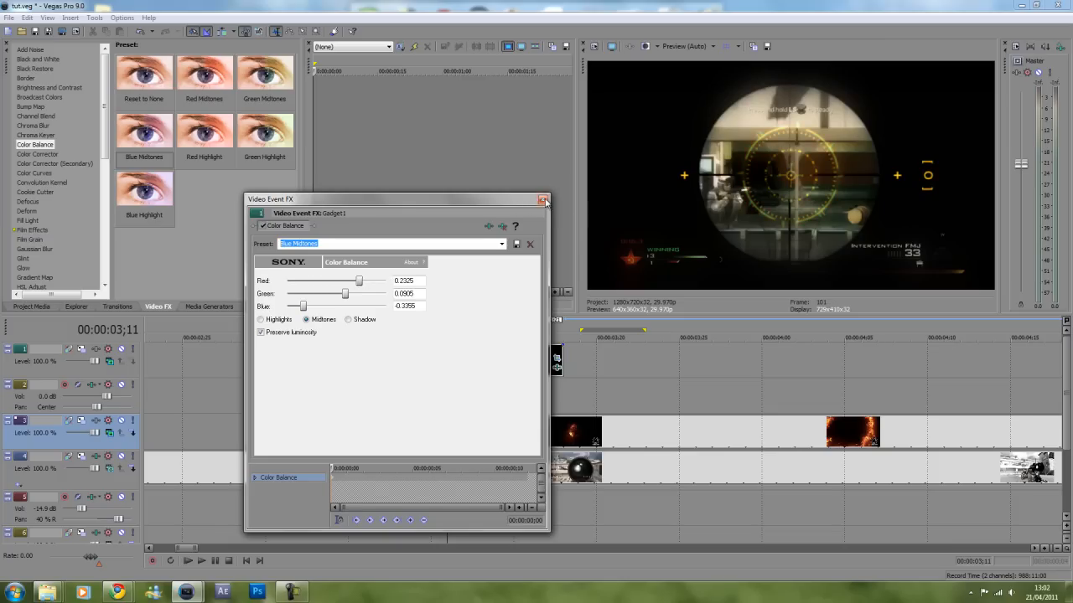
left_click(543, 200)
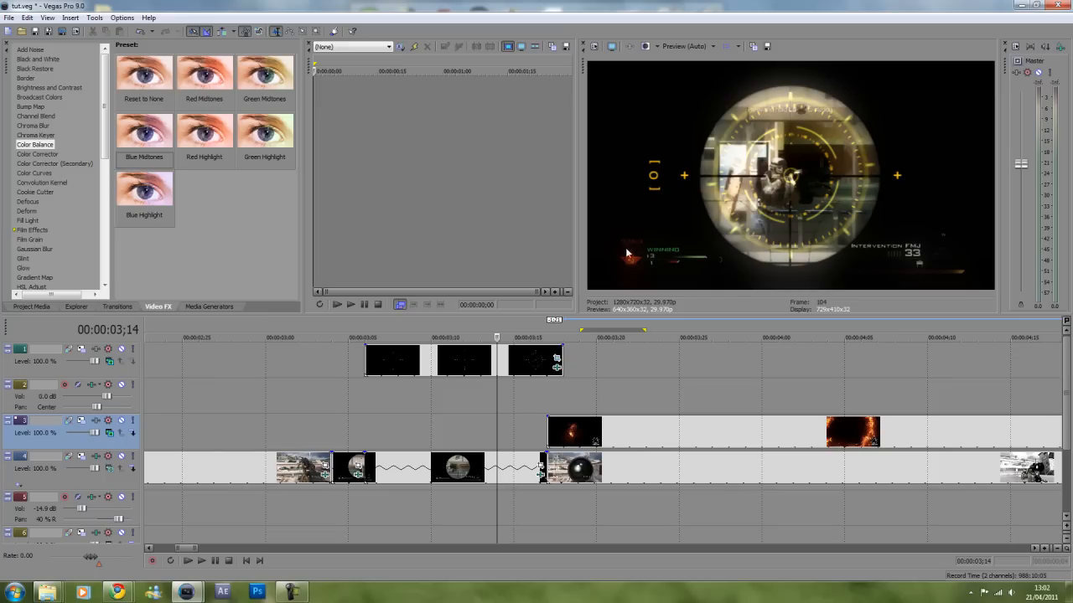
mouse_move(820, 147)
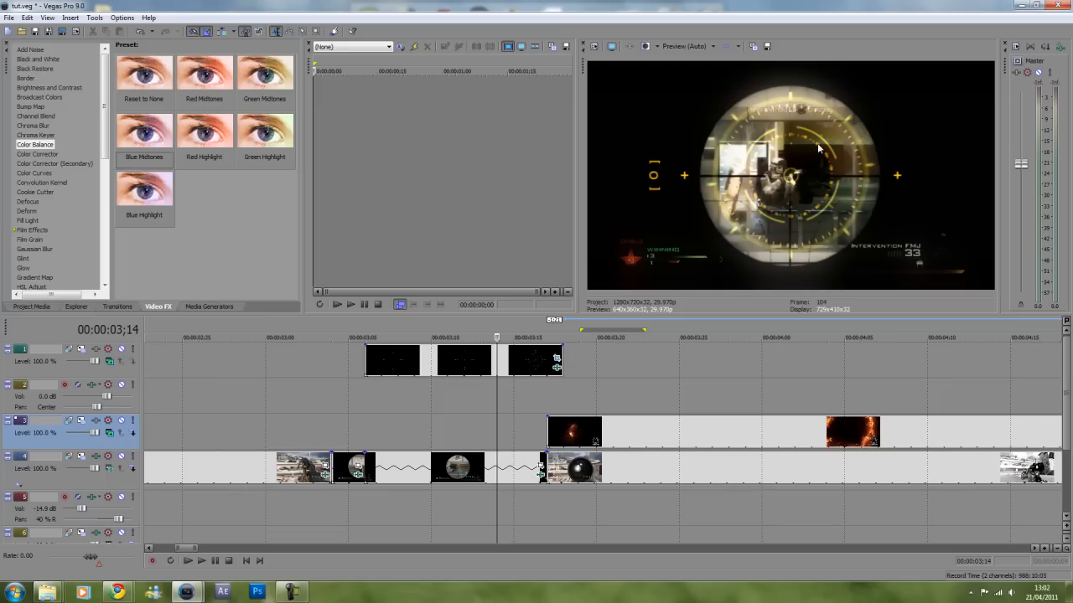
mouse_move(782, 84)
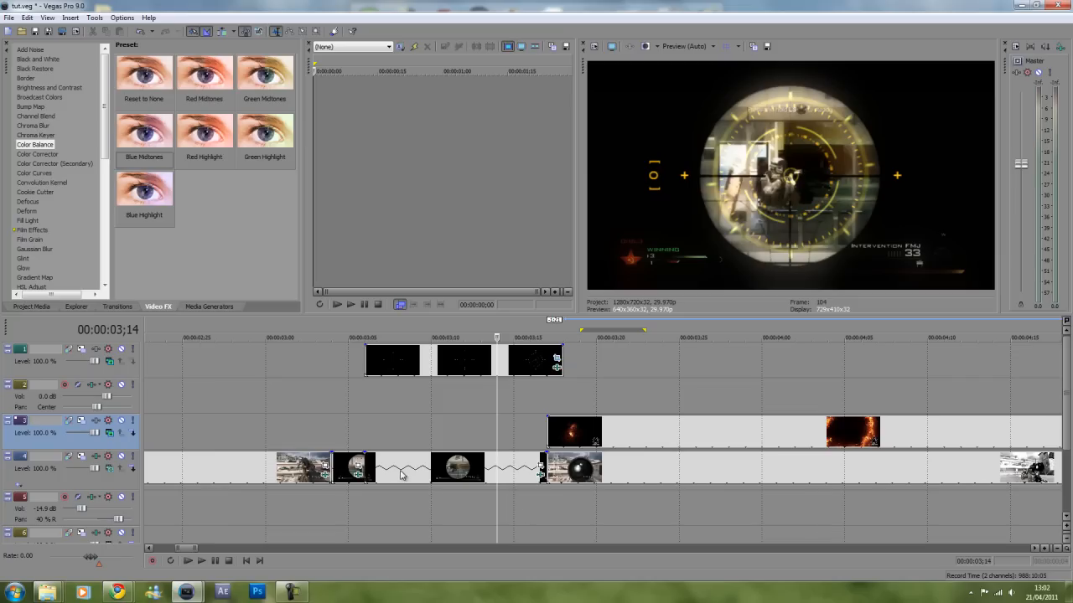
mouse_move(513, 477)
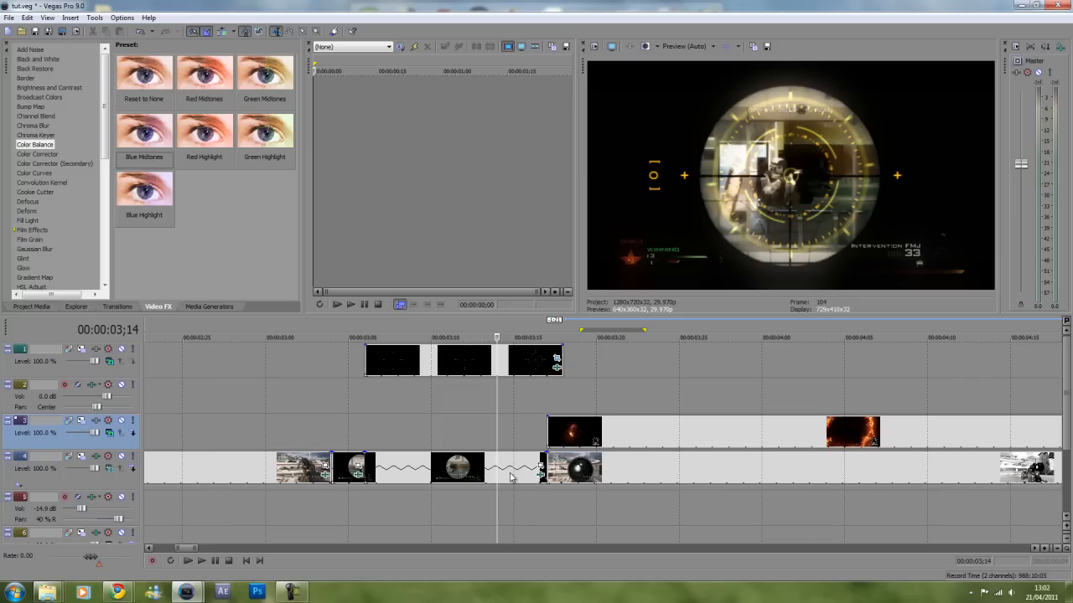
mouse_move(775, 433)
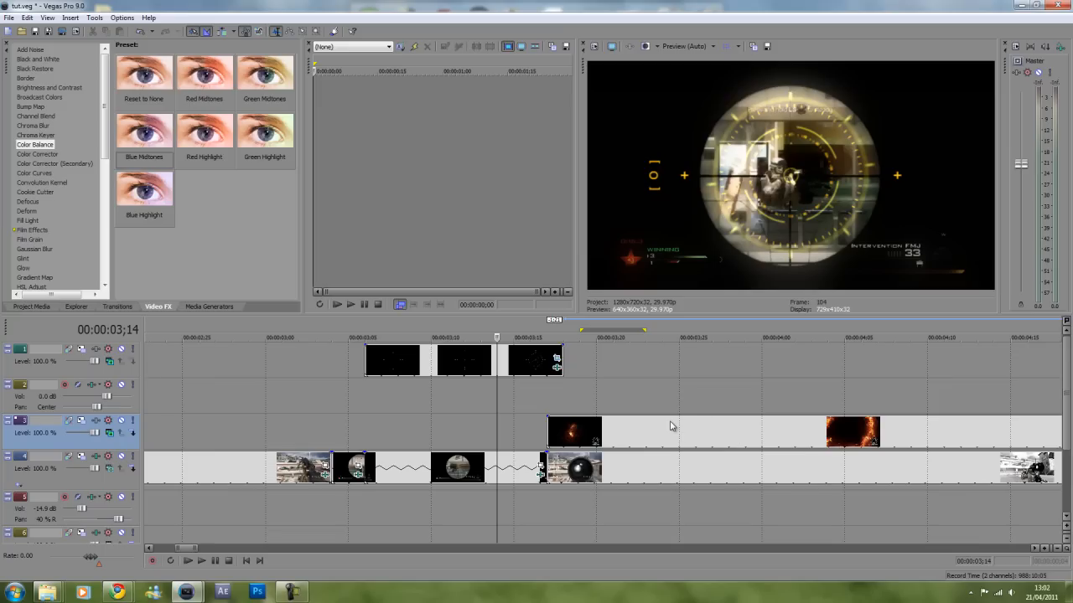
mouse_move(684, 422)
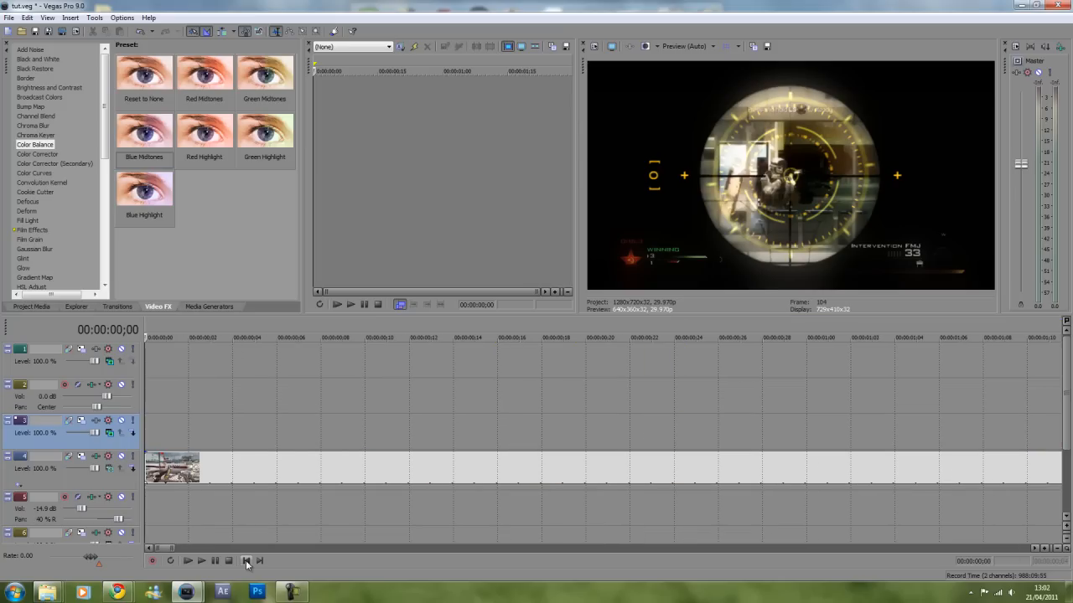
left_click(202, 560)
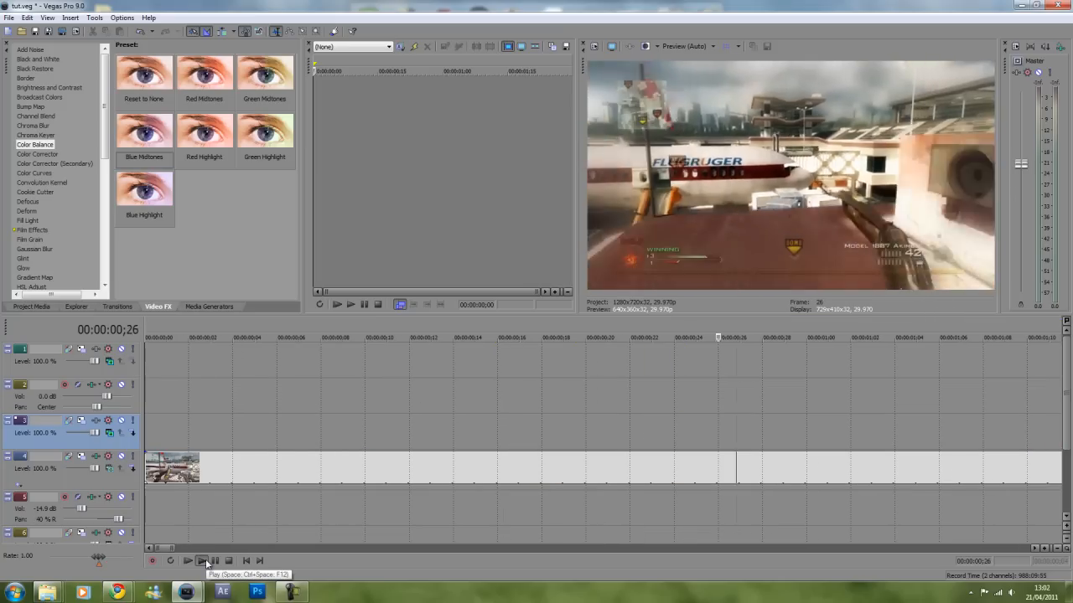
left_click(187, 560)
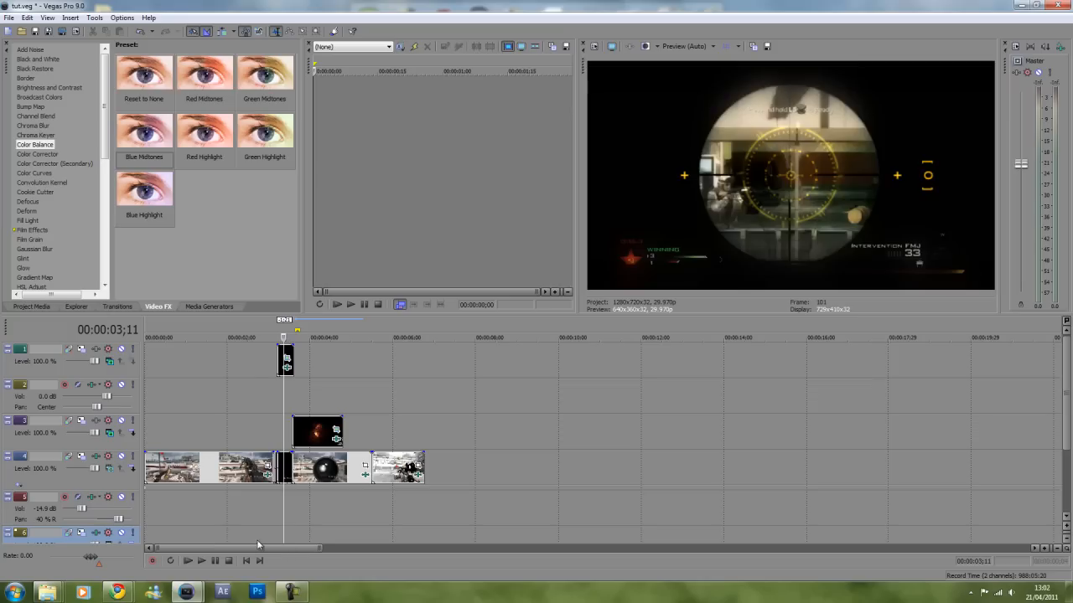
left_click(188, 560)
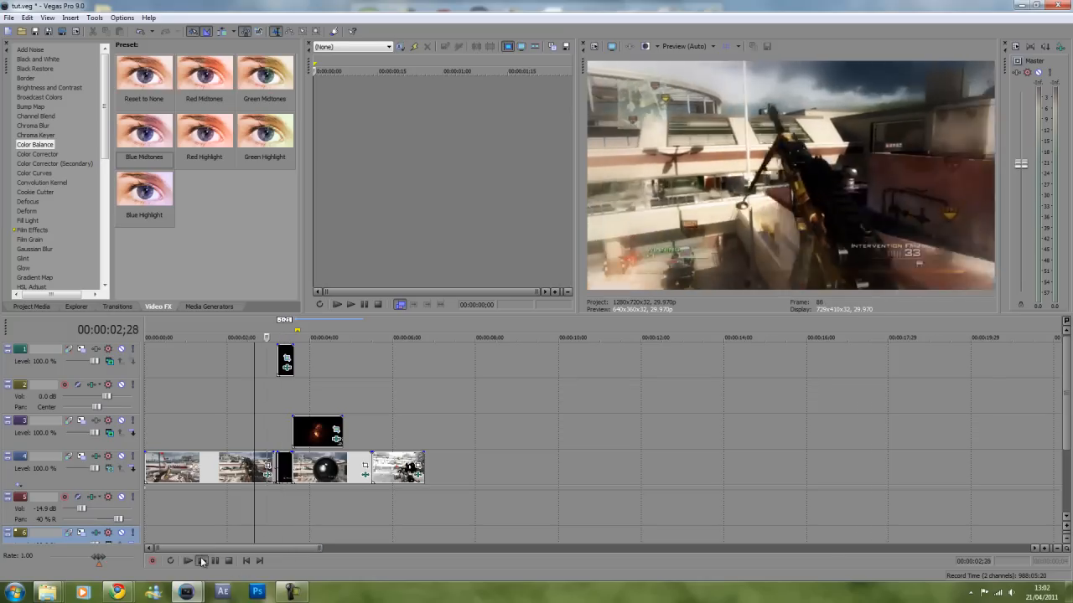
left_click(201, 559)
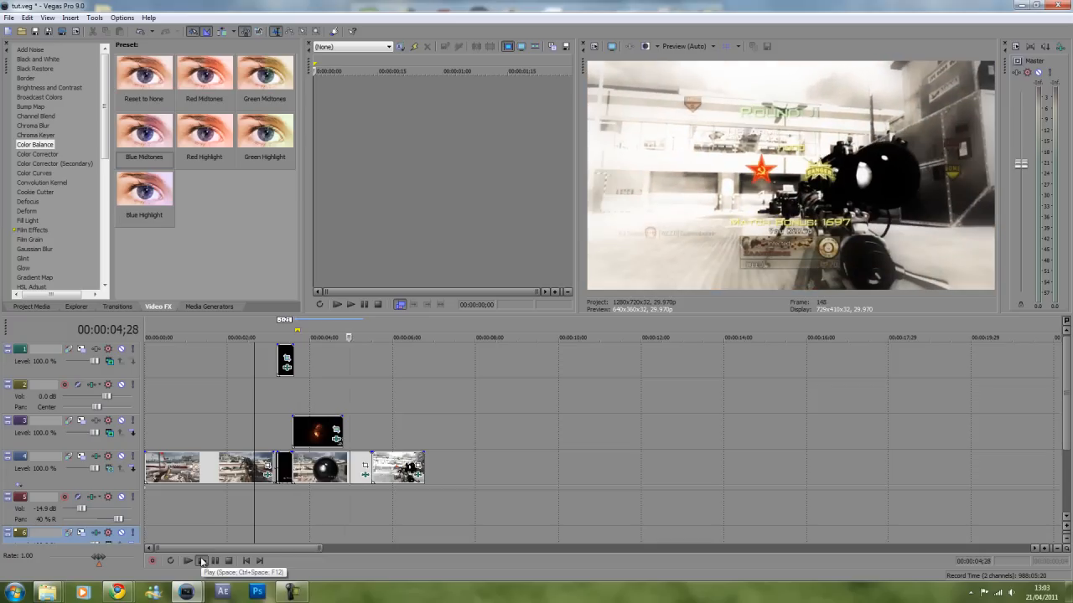
left_click(201, 560)
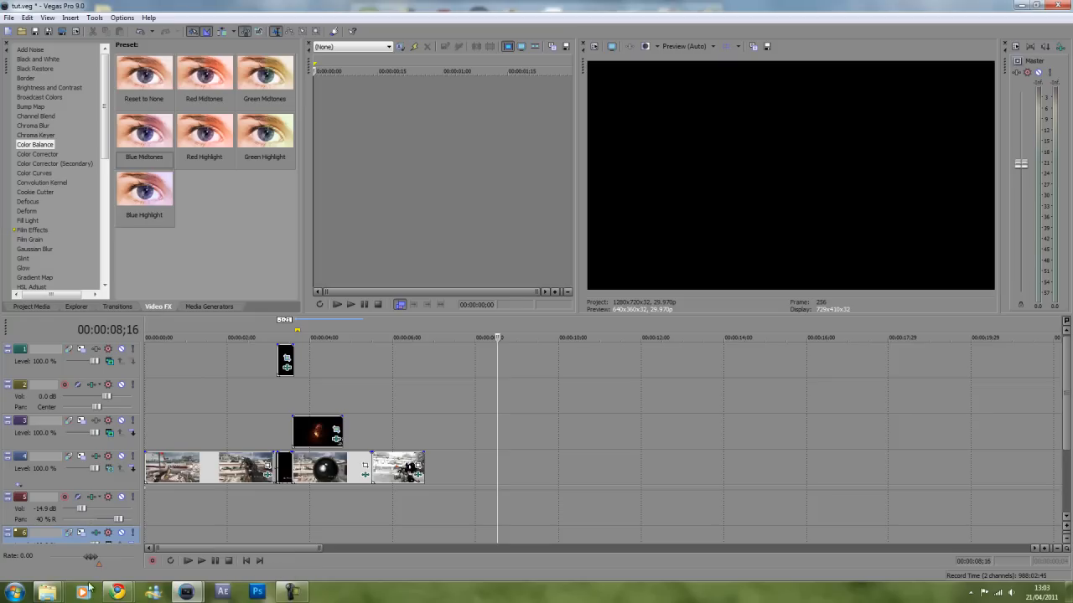
left_click(292, 593)
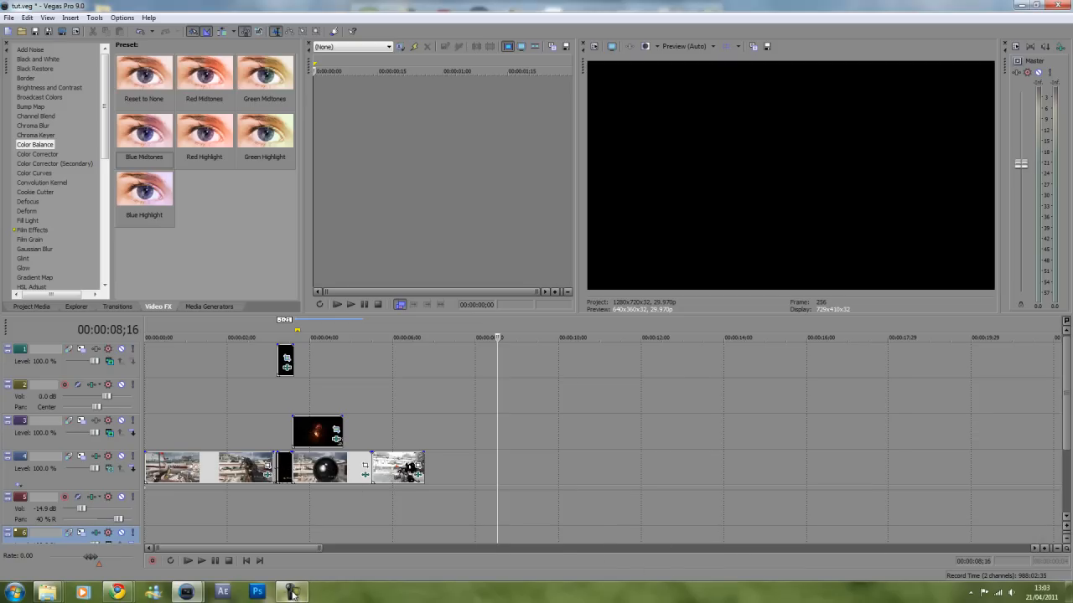
mouse_move(293, 595)
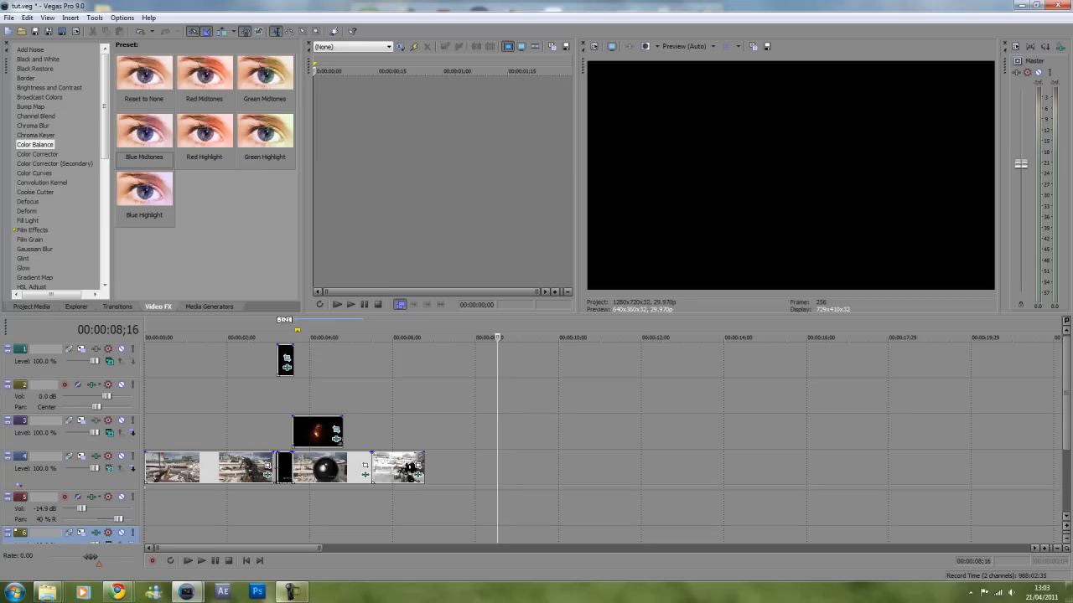
mouse_move(107, 570)
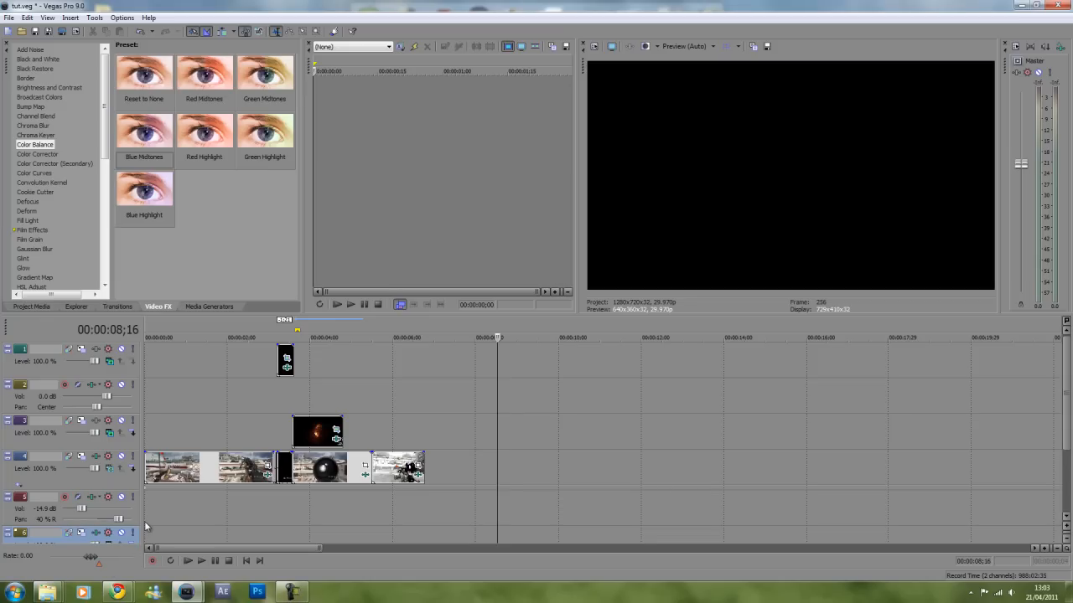
mouse_move(149, 533)
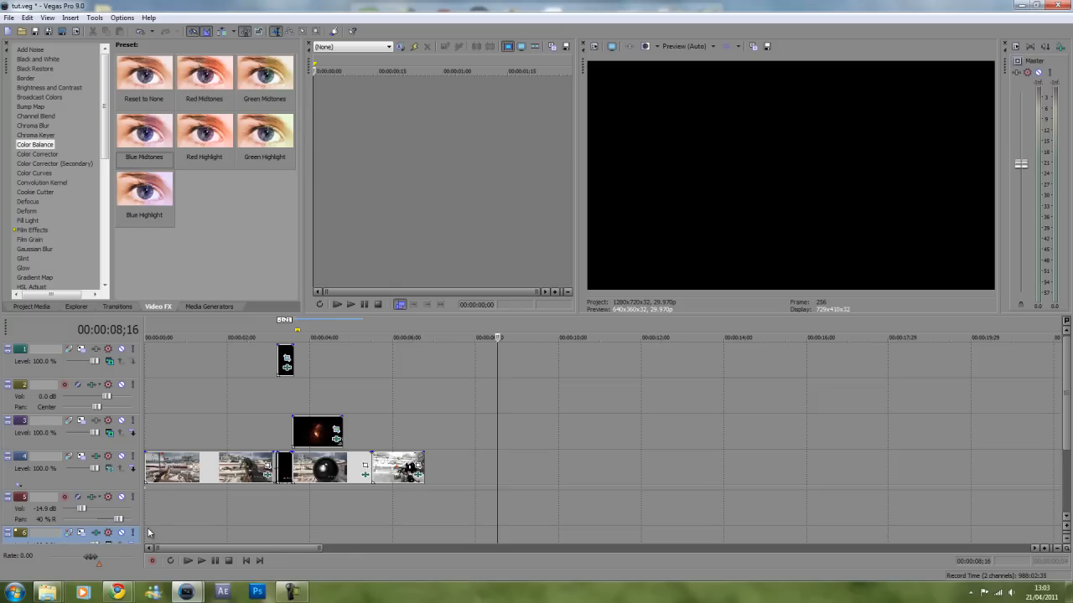